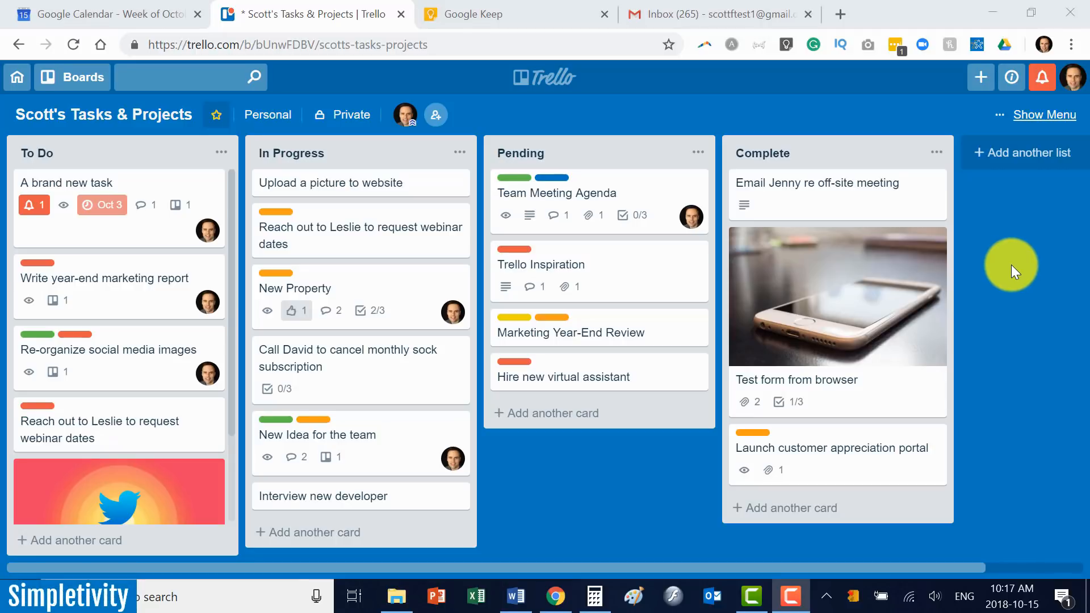
{"action": "mouse_move", "coordinate": [627, 113]}
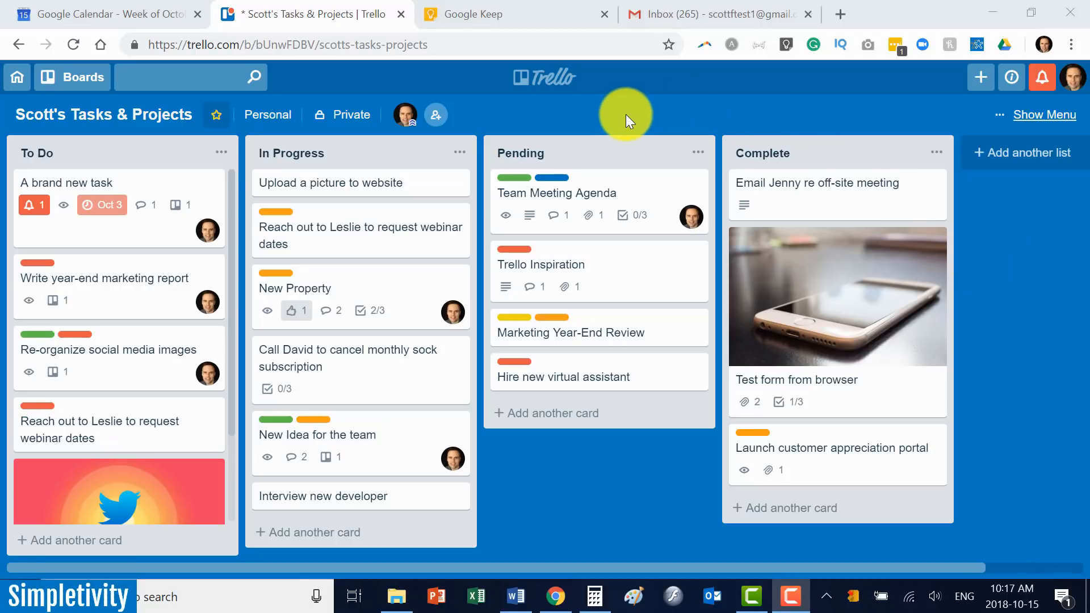
{"action": "mouse_move", "coordinate": [541, 116]}
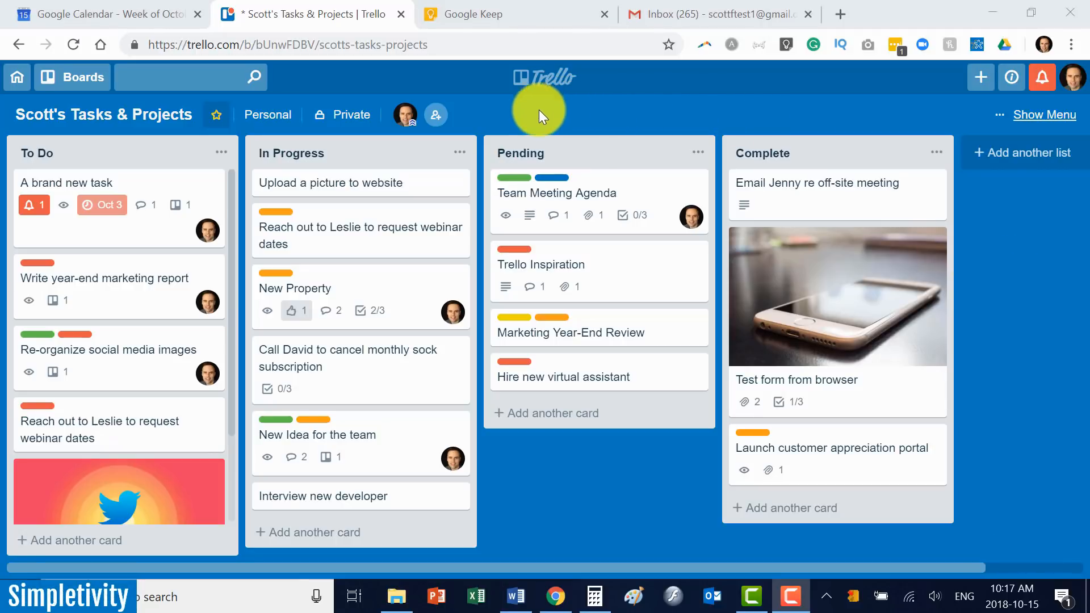
Move from the Google Keep tab to the Gmail inbox tab in Chrome.
{"action": "left_click", "coordinate": [517, 13]}
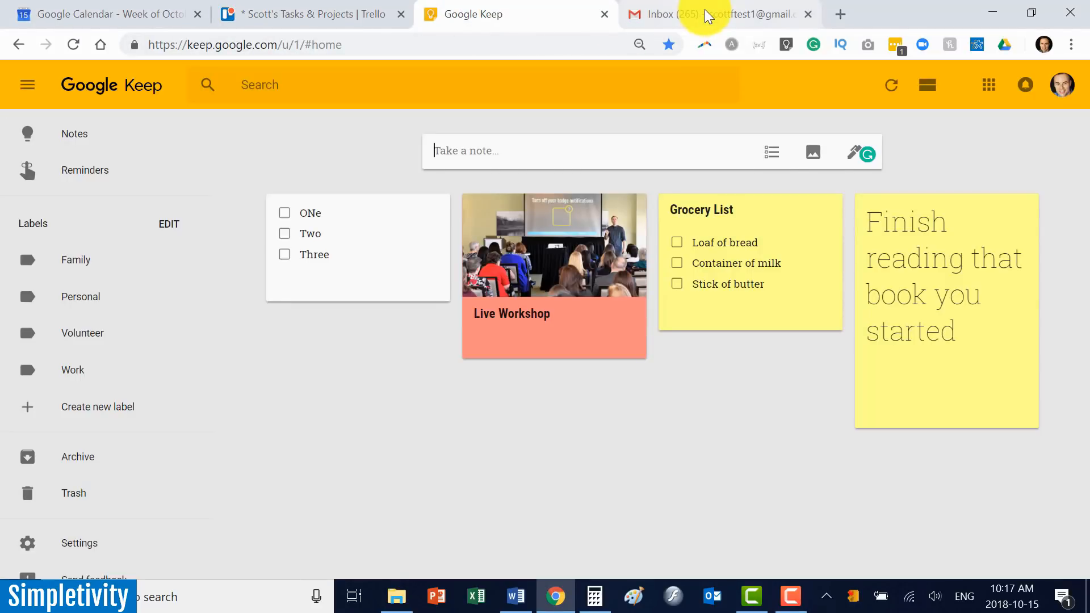
{"action": "left_click", "coordinate": [710, 14]}
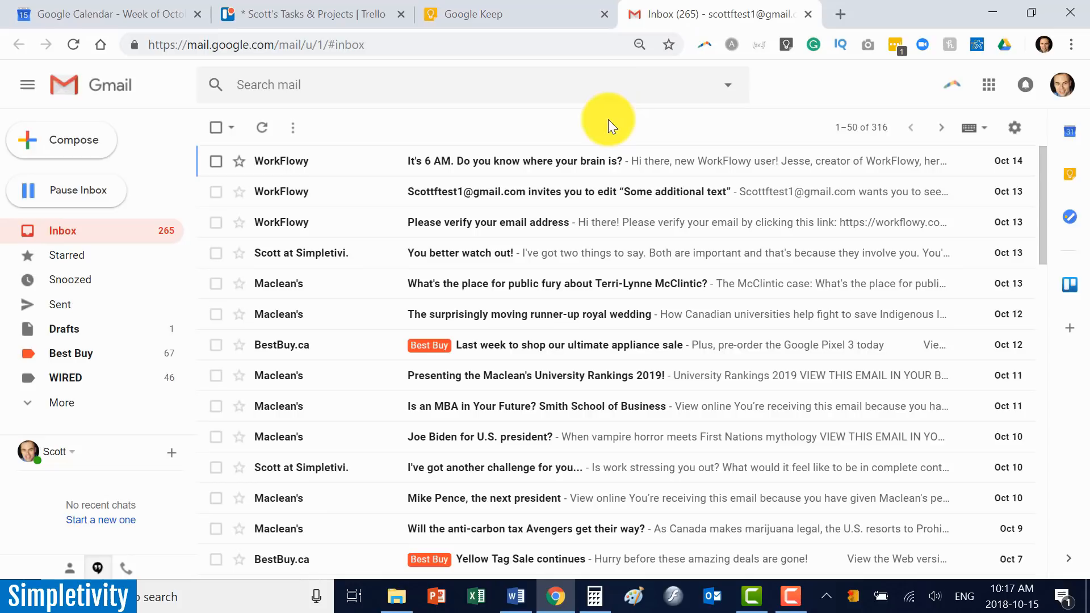
{"action": "mouse_move", "coordinate": [477, 407]}
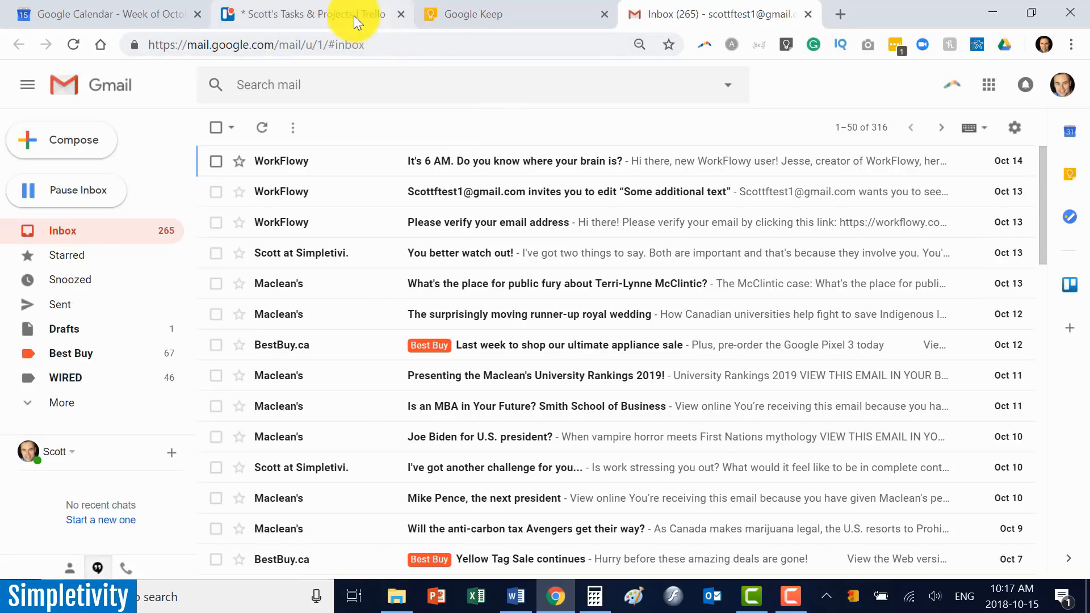
Return to the Trello tab showing the Scott's Tasks & Projects board.
{"action": "left_click", "coordinate": [306, 14]}
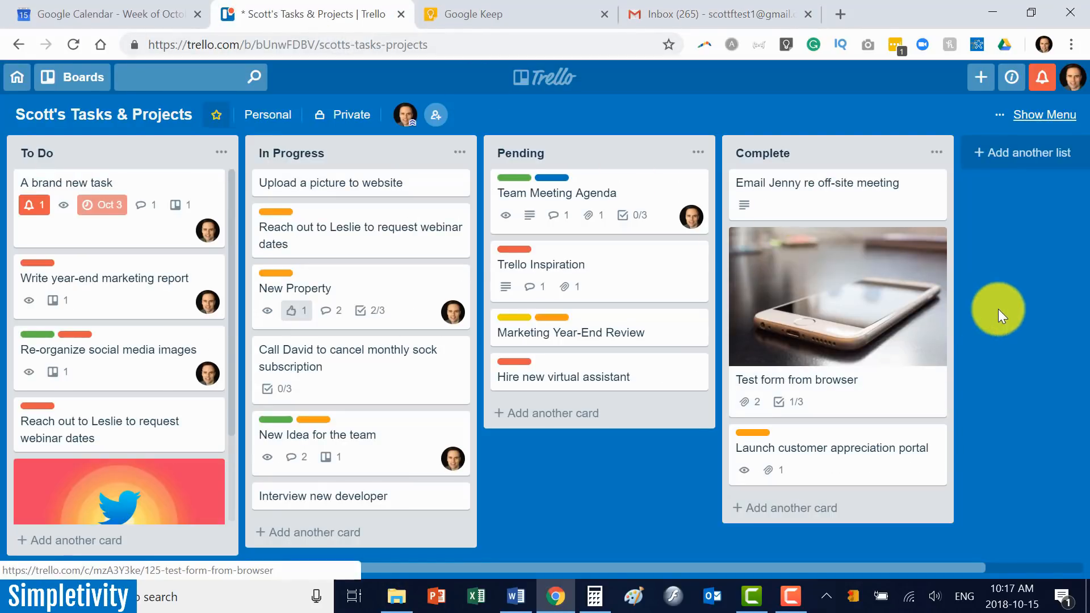
{"action": "mouse_move", "coordinate": [991, 323]}
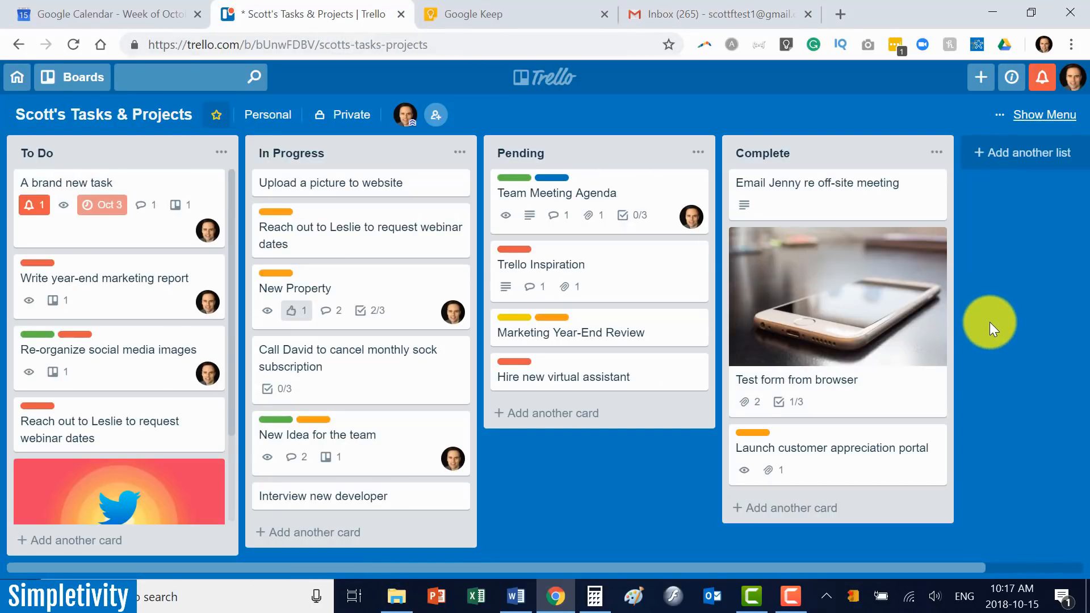
{"action": "mouse_move", "coordinate": [555, 413]}
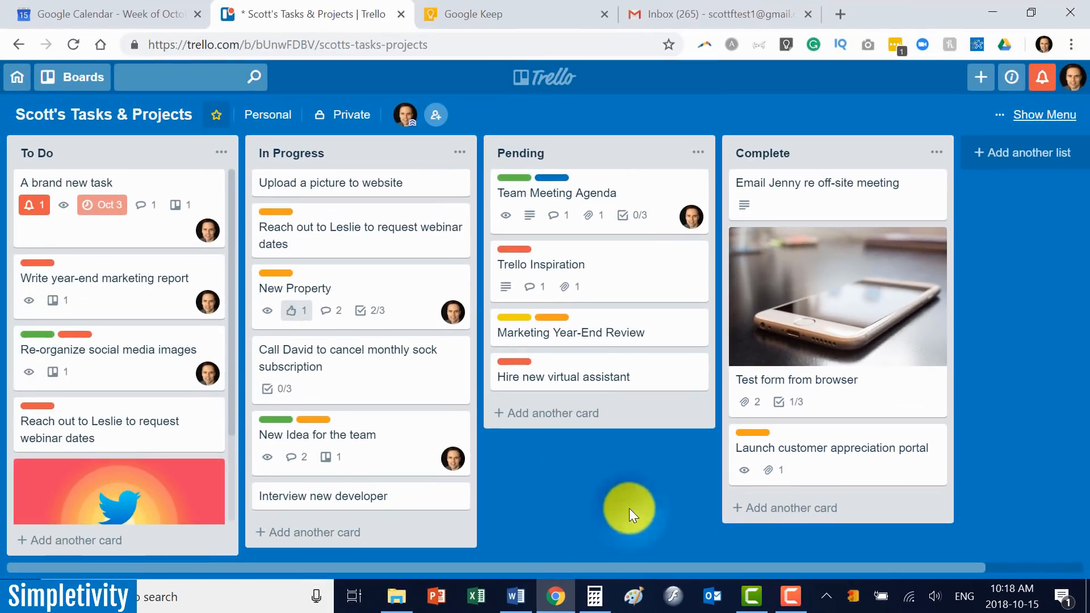
{"action": "mouse_move", "coordinate": [652, 493]}
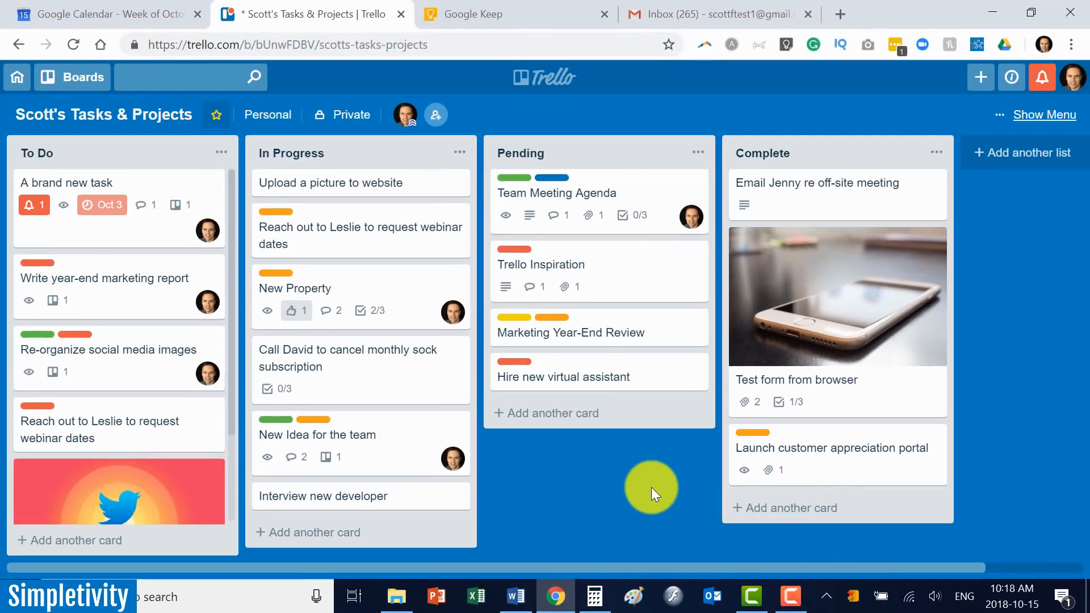
{"action": "mouse_move", "coordinate": [652, 485]}
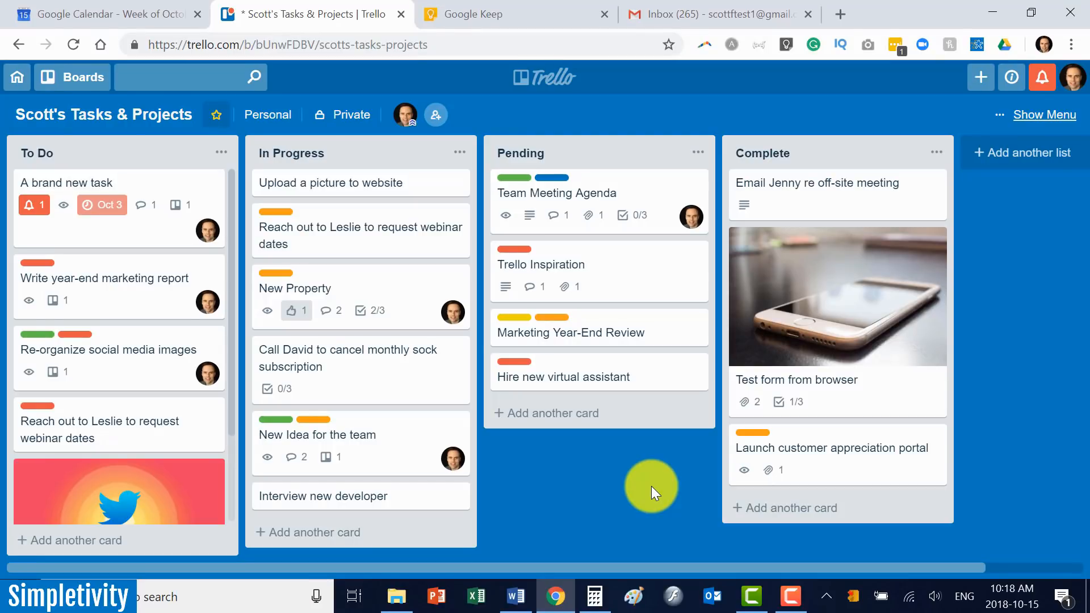
{"action": "mouse_move", "coordinate": [637, 493]}
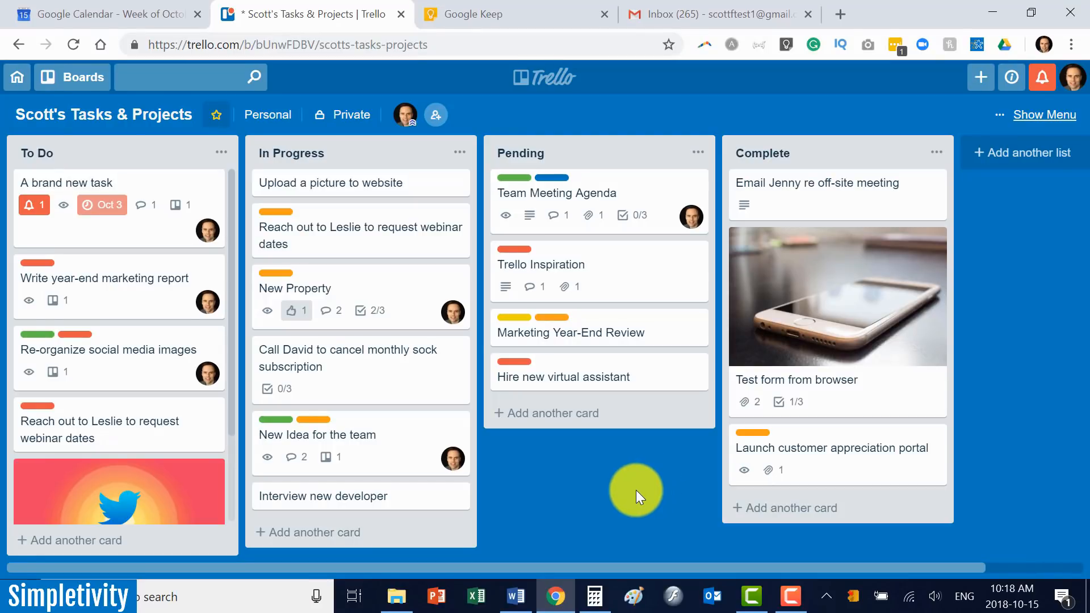
{"action": "mouse_move", "coordinate": [634, 483]}
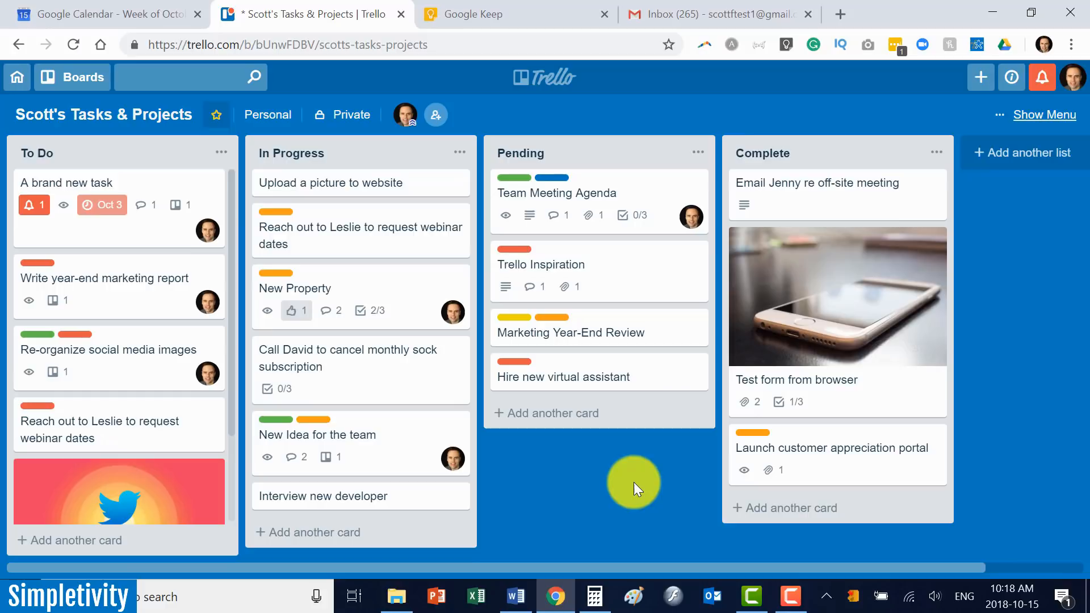
{"action": "mouse_move", "coordinate": [574, 261]}
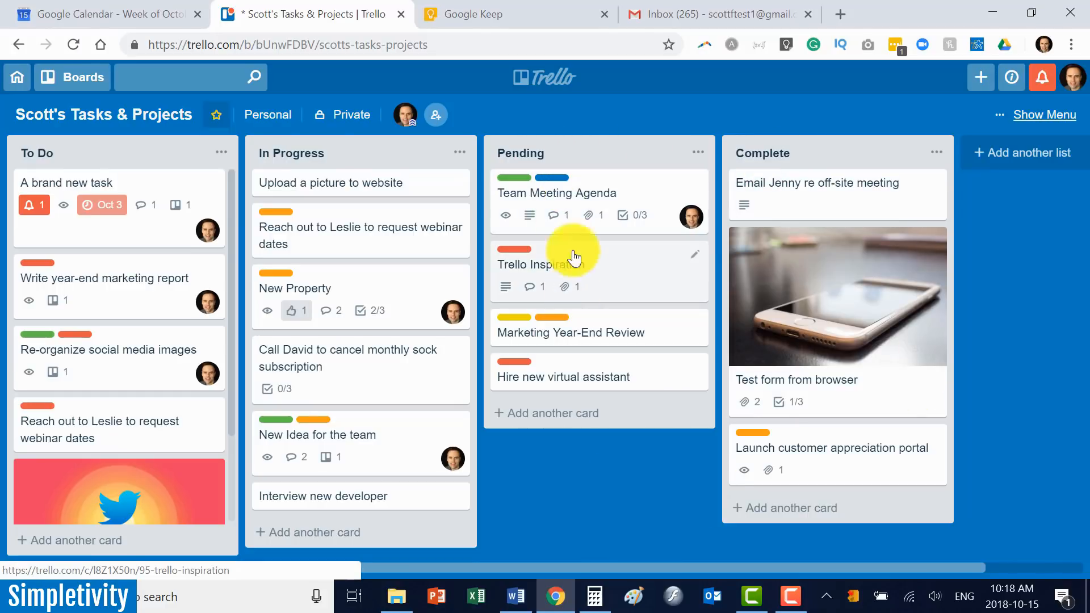
{"action": "mouse_move", "coordinate": [603, 470]}
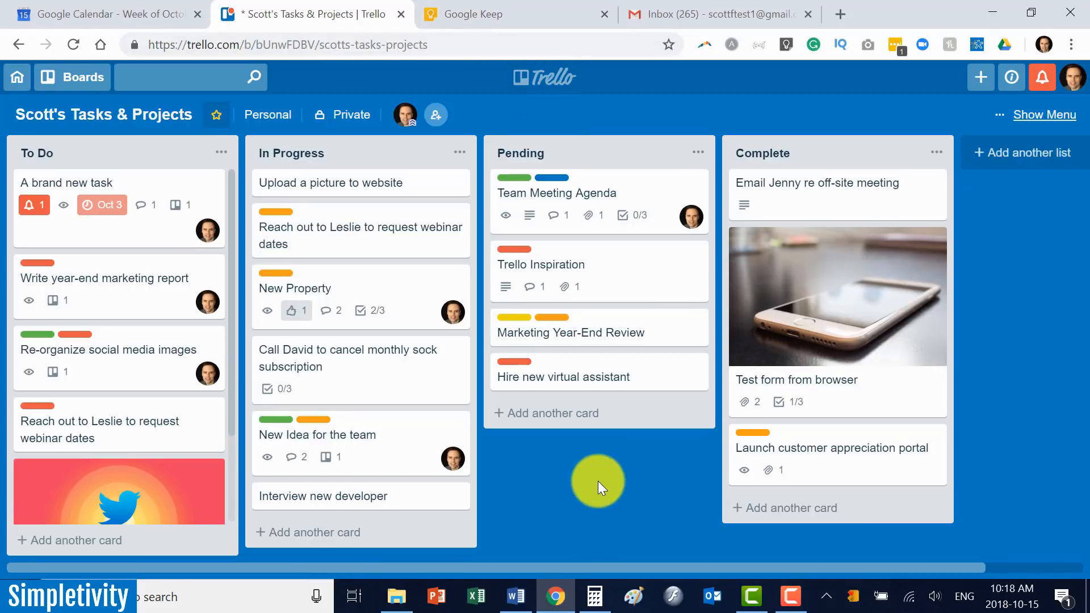
{"action": "mouse_move", "coordinate": [1009, 410]}
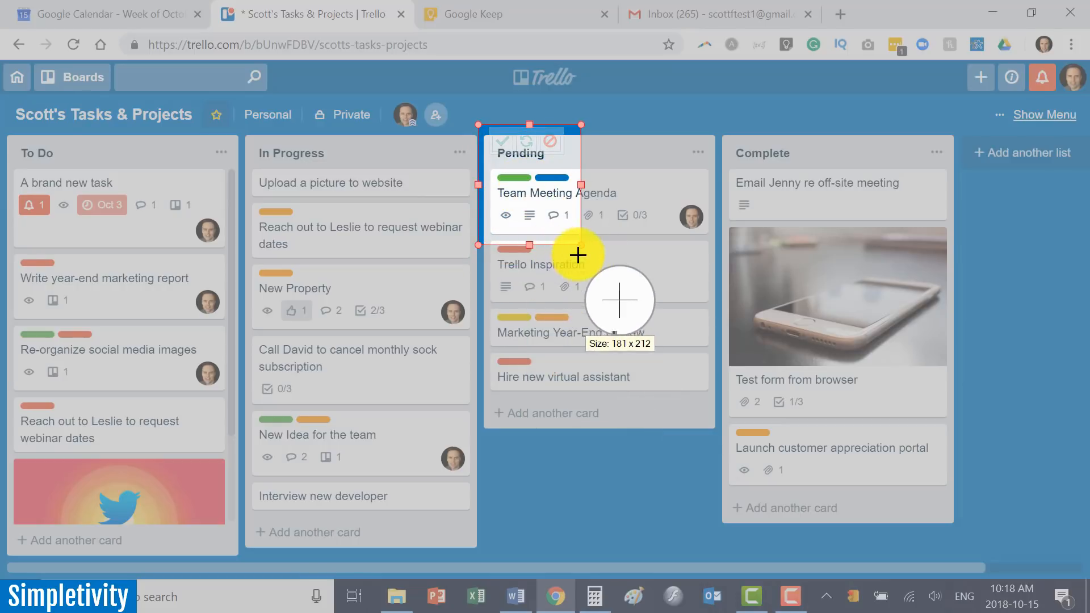
Outline the In Progress and Pending lists with a rectangular capture region.
{"action": "left_click_drag", "start_coordinate": [577, 254], "coordinate": [719, 438]}
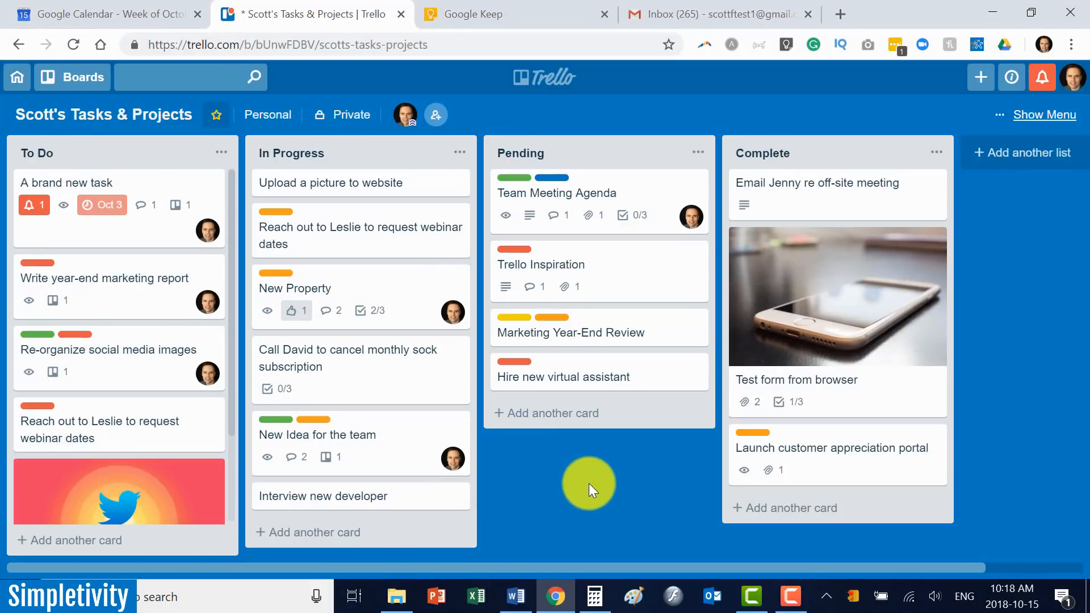
{"action": "mouse_move", "coordinate": [600, 482]}
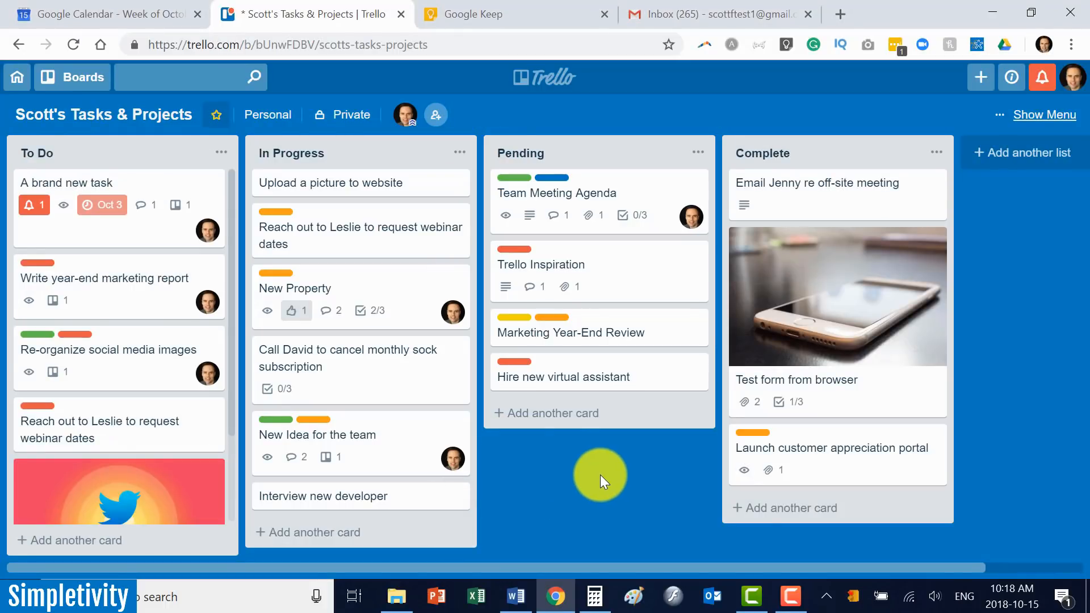
Paste the 845 × 760 px capture into Paint, then return to Chrome.
{"action": "left_click", "coordinate": [633, 595]}
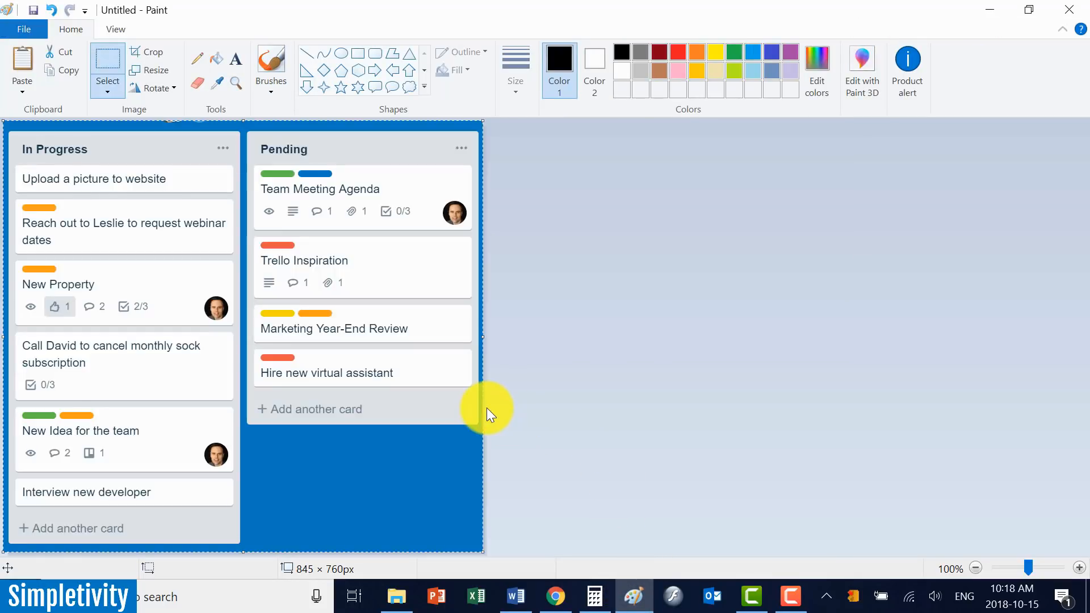
{"action": "mouse_move", "coordinate": [564, 260]}
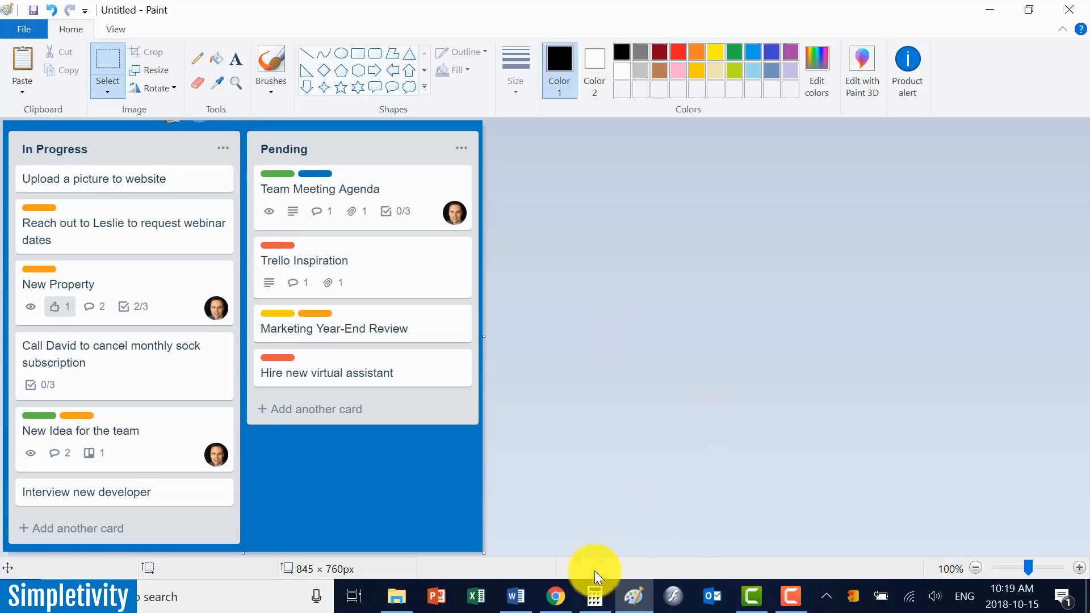
{"action": "left_click", "coordinate": [555, 596]}
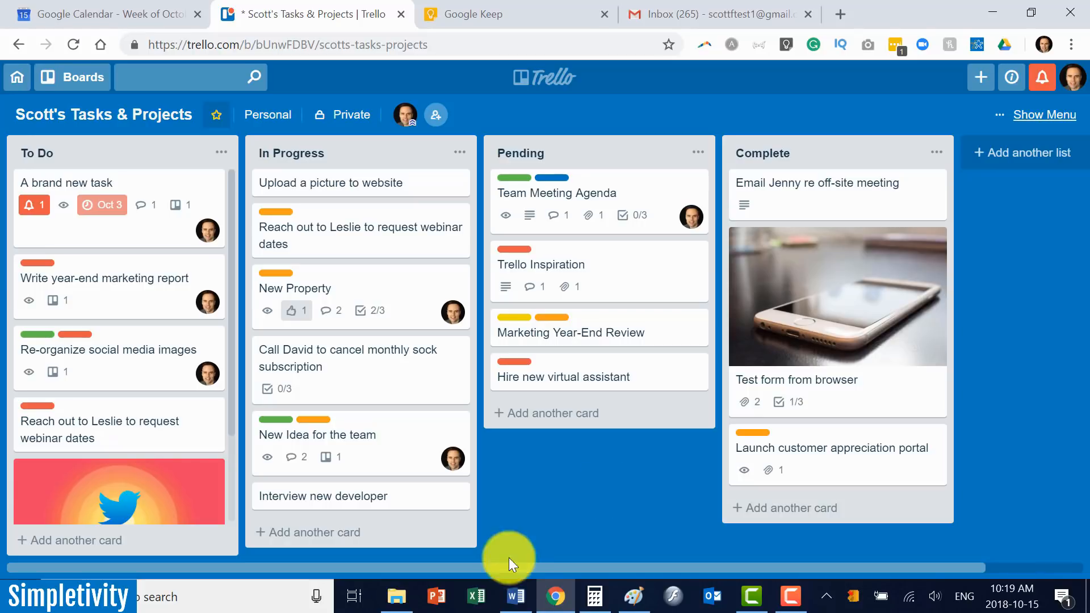
{"action": "mouse_move", "coordinate": [573, 487]}
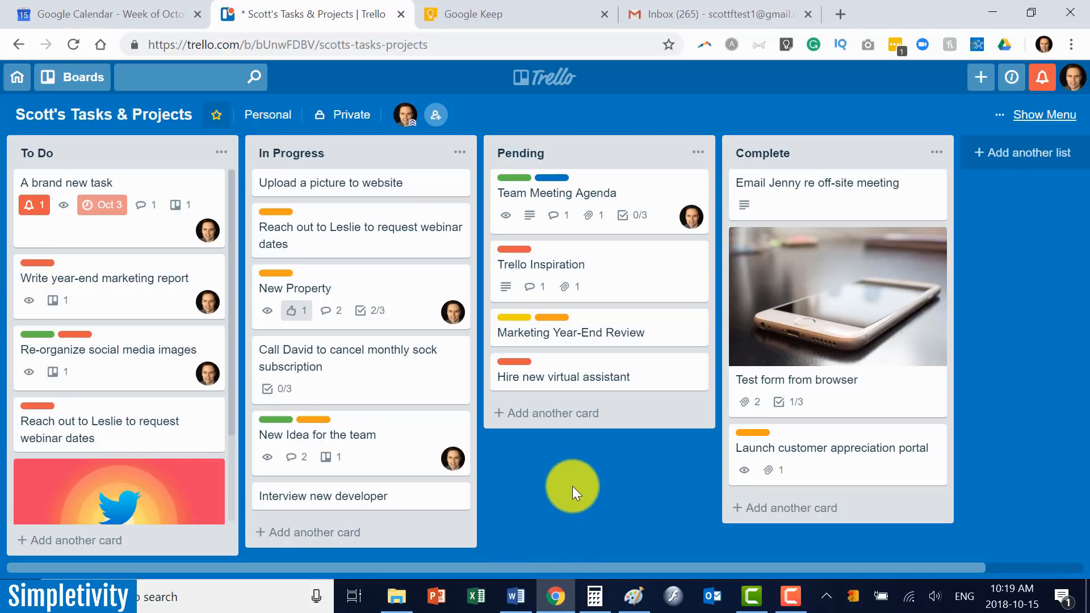
{"action": "mouse_move", "coordinate": [605, 438]}
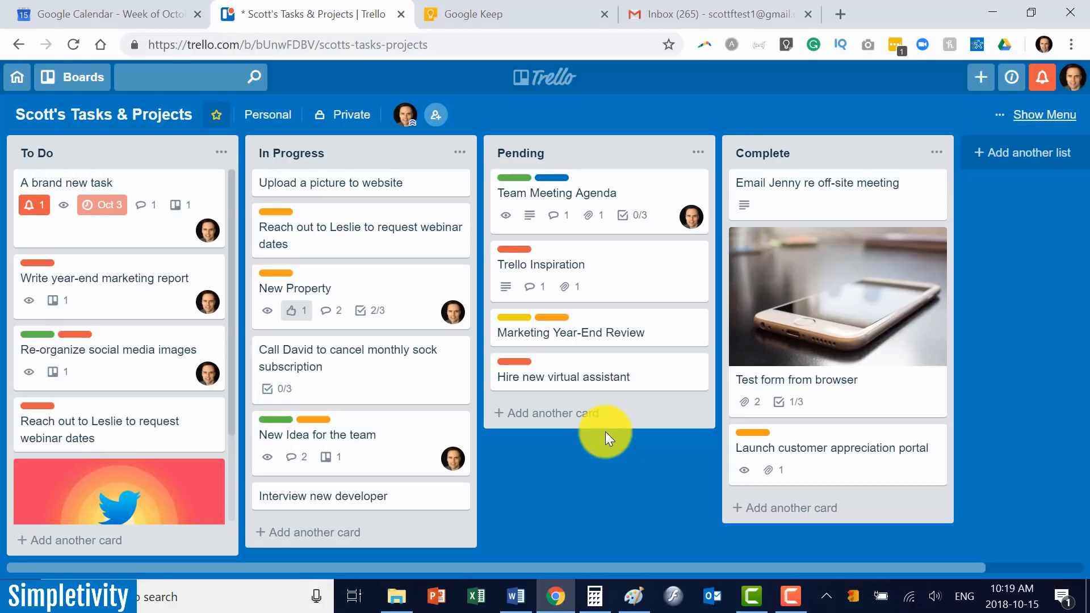
{"action": "mouse_move", "coordinate": [619, 466]}
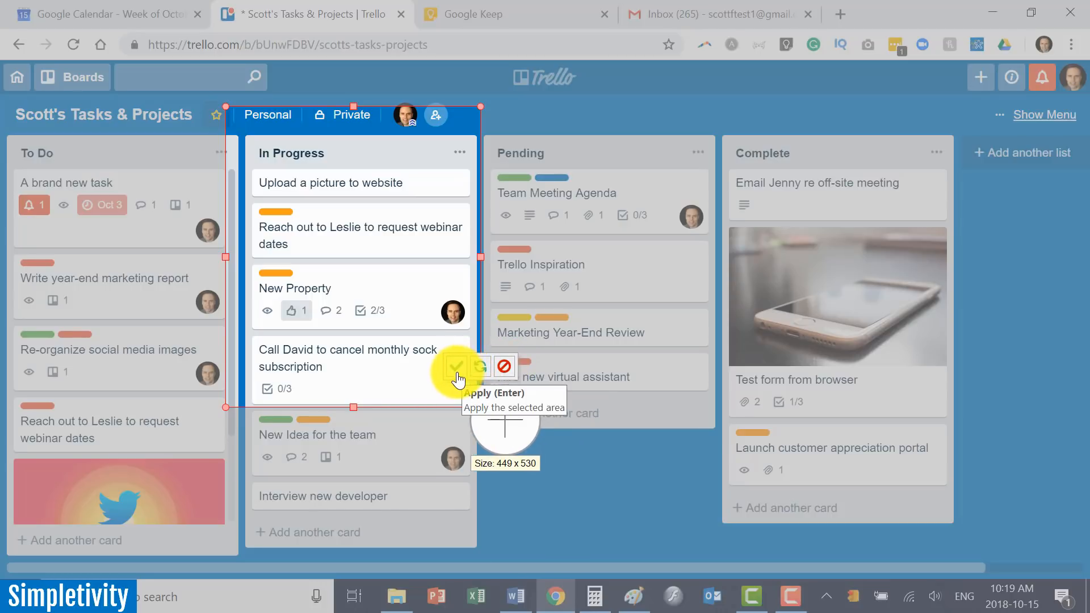
Apply the 449 × 530 region over the In Progress list as the capture.
{"action": "left_click", "coordinate": [457, 367]}
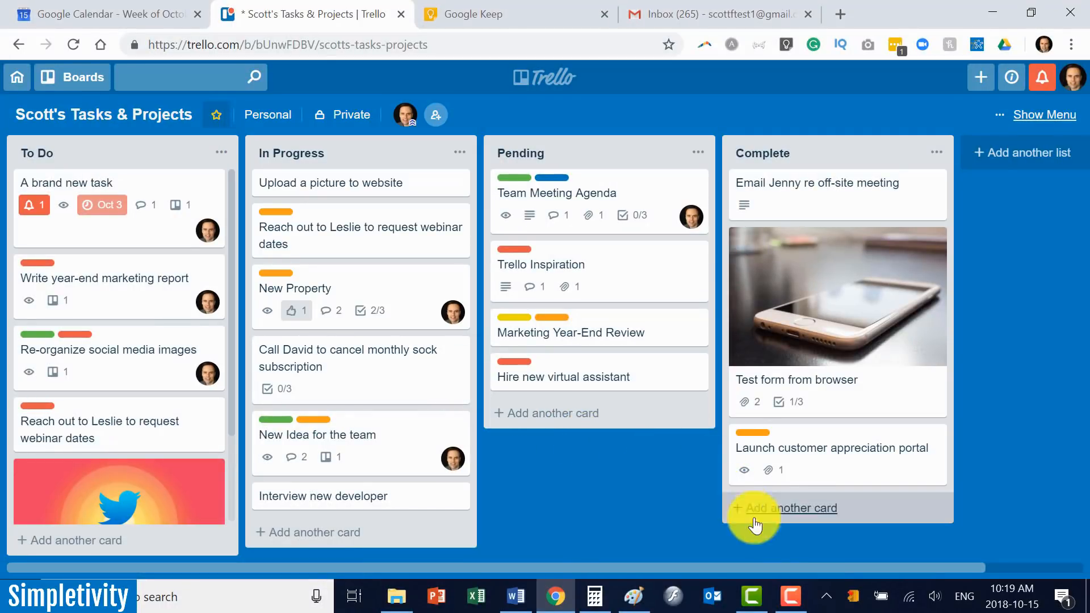
Open the tray menu listing full screen, window and rectangular area captures.
{"action": "left_click", "coordinate": [827, 596]}
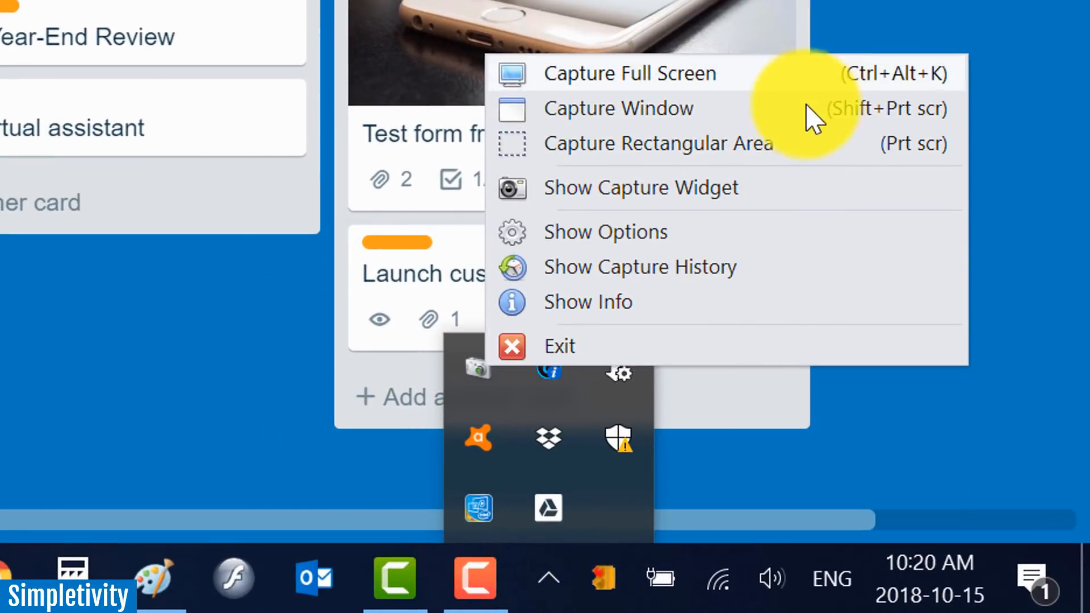
{"action": "mouse_move", "coordinate": [768, 114]}
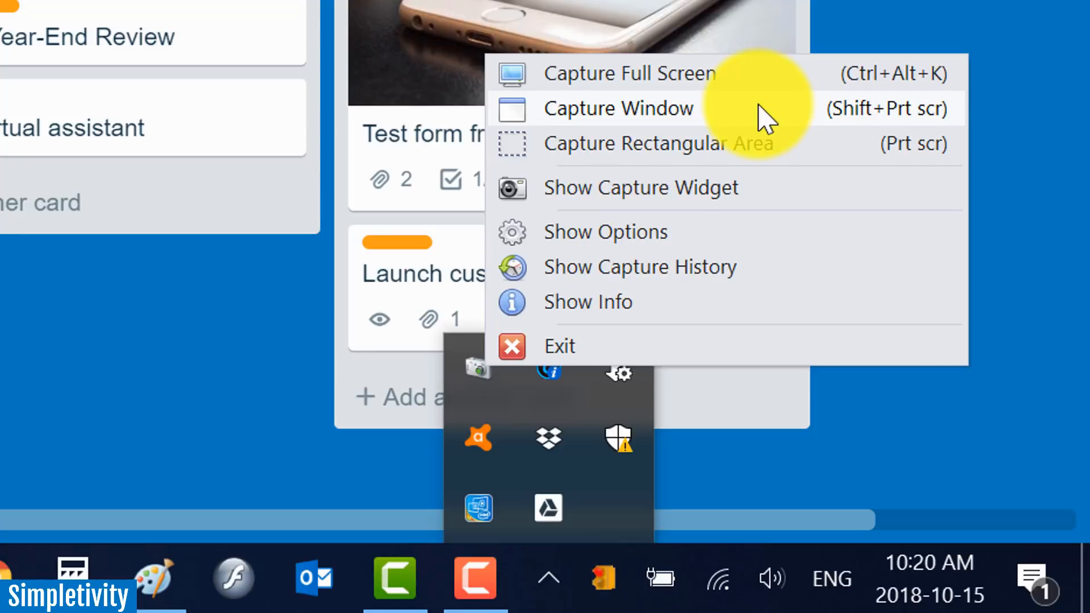
{"action": "mouse_move", "coordinate": [751, 144]}
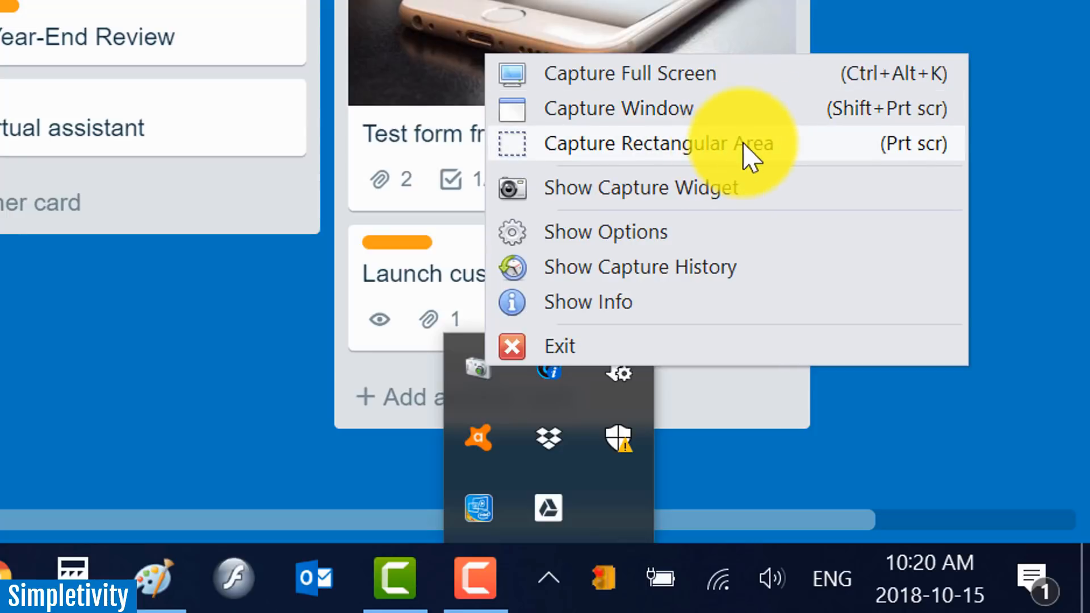
{"action": "mouse_move", "coordinate": [817, 160]}
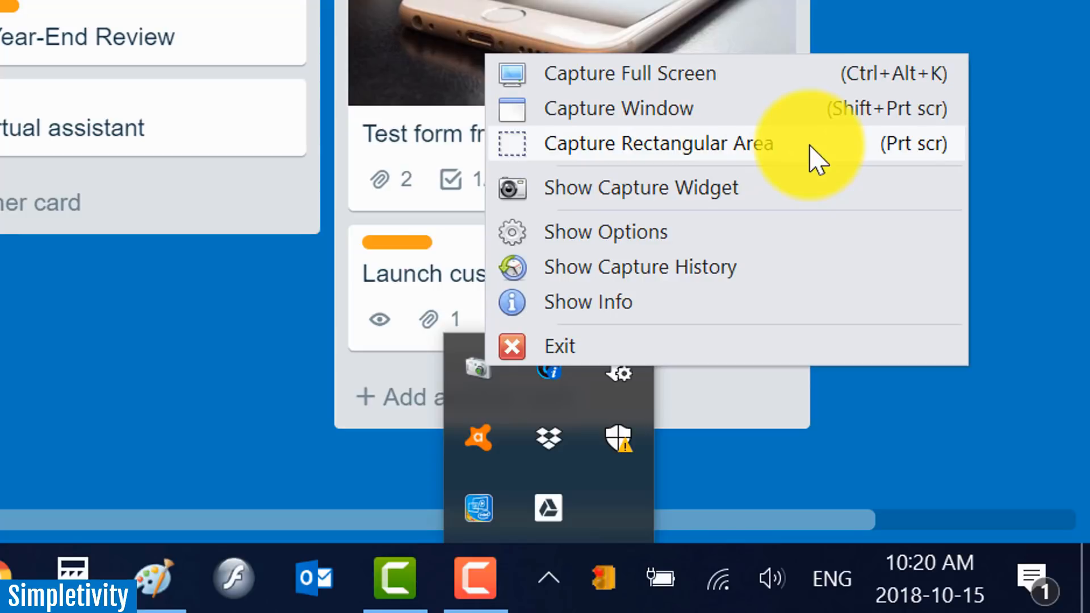
{"action": "mouse_move", "coordinate": [605, 232]}
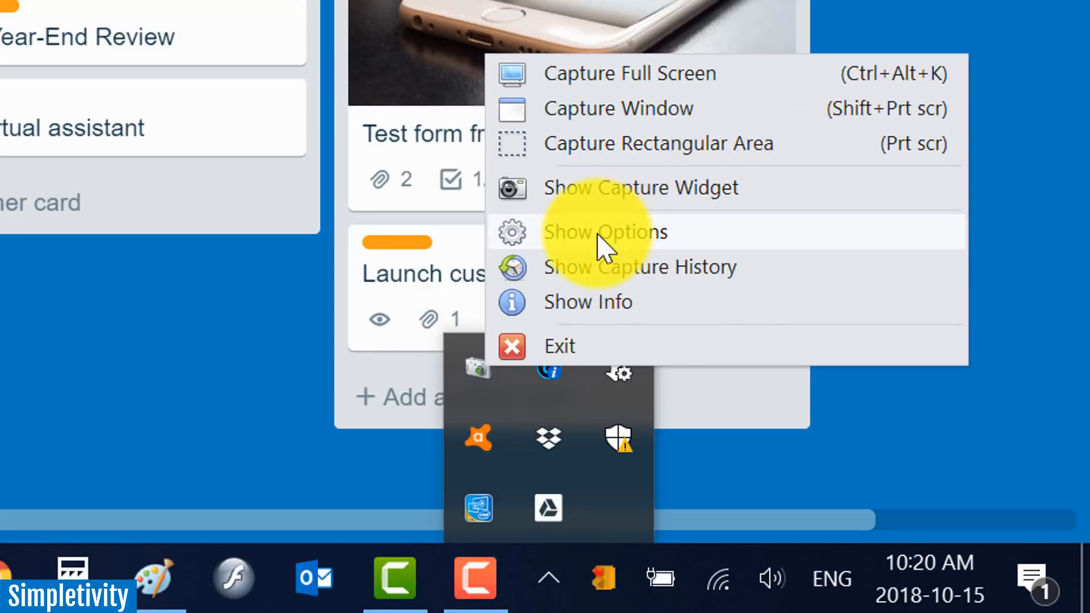
Open Options and tick Run at Startup on the Preferences page.
{"action": "left_click", "coordinate": [606, 231]}
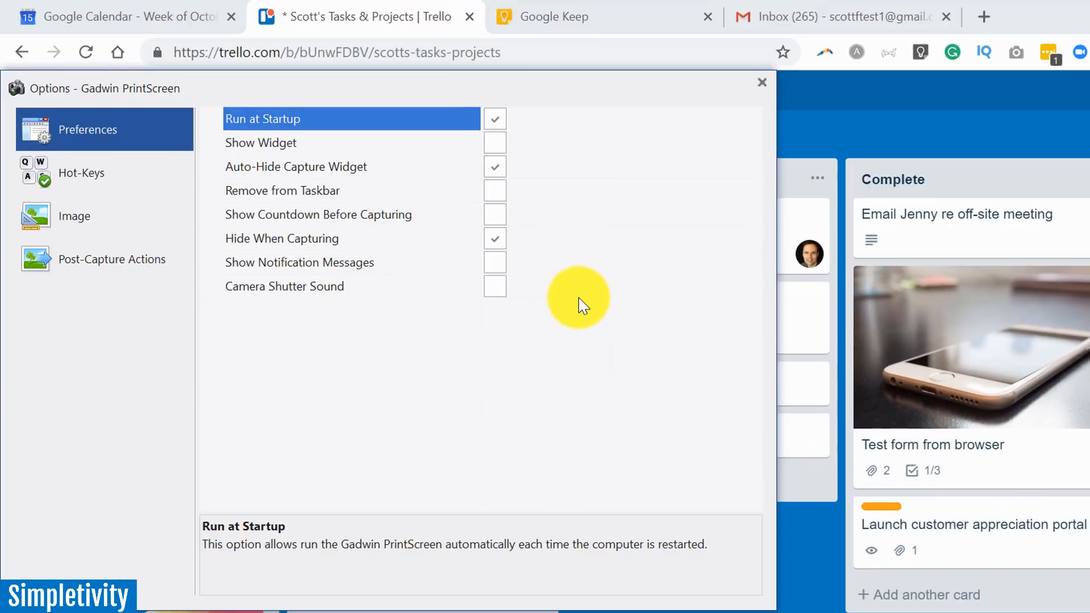
{"action": "mouse_move", "coordinate": [588, 192]}
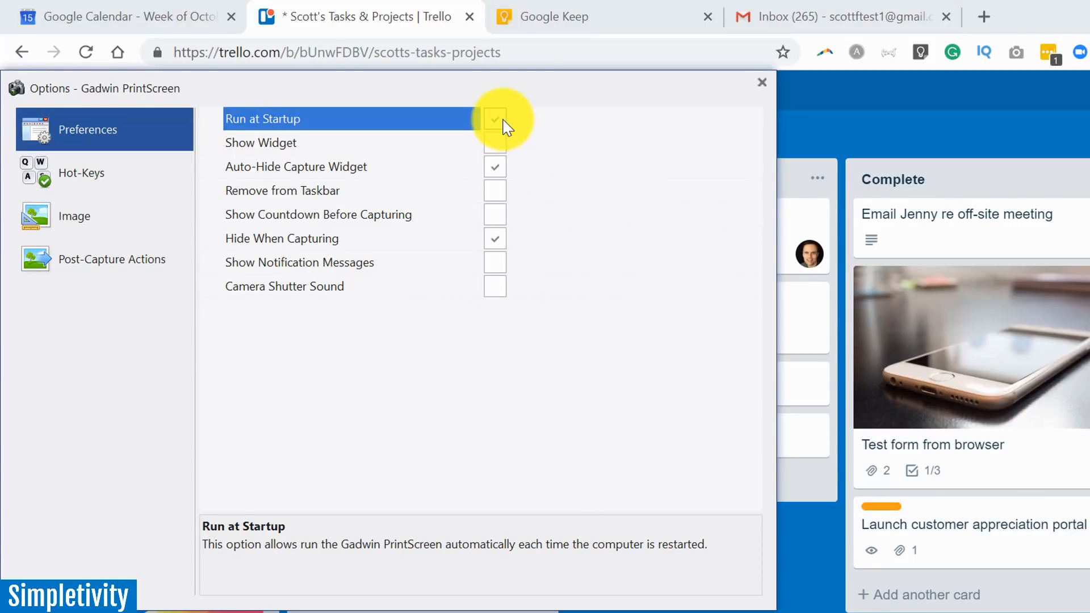
{"action": "left_click", "coordinate": [494, 118]}
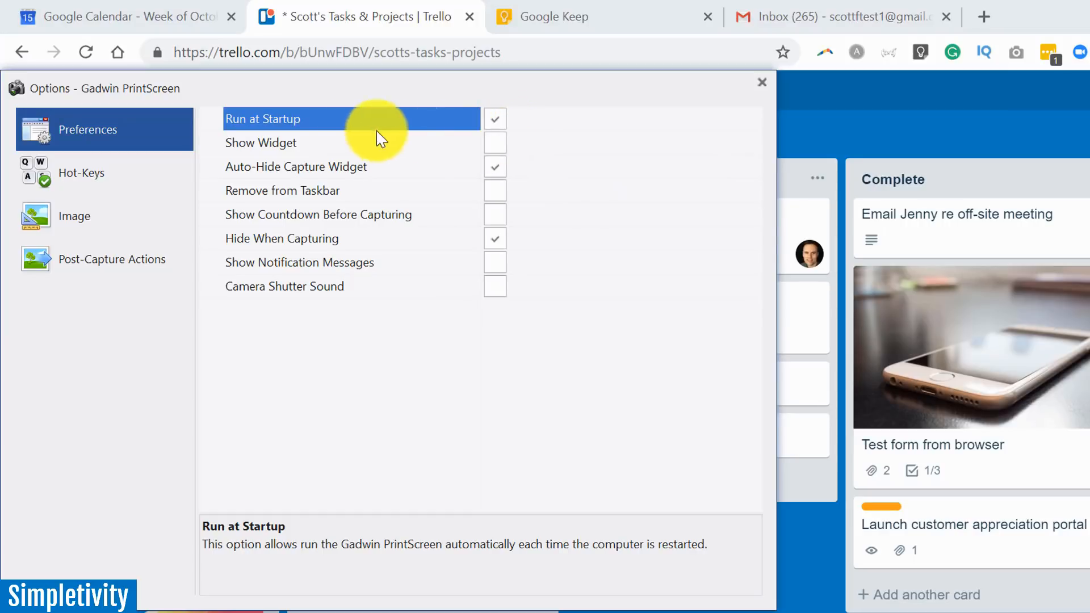
{"action": "mouse_move", "coordinate": [400, 190]}
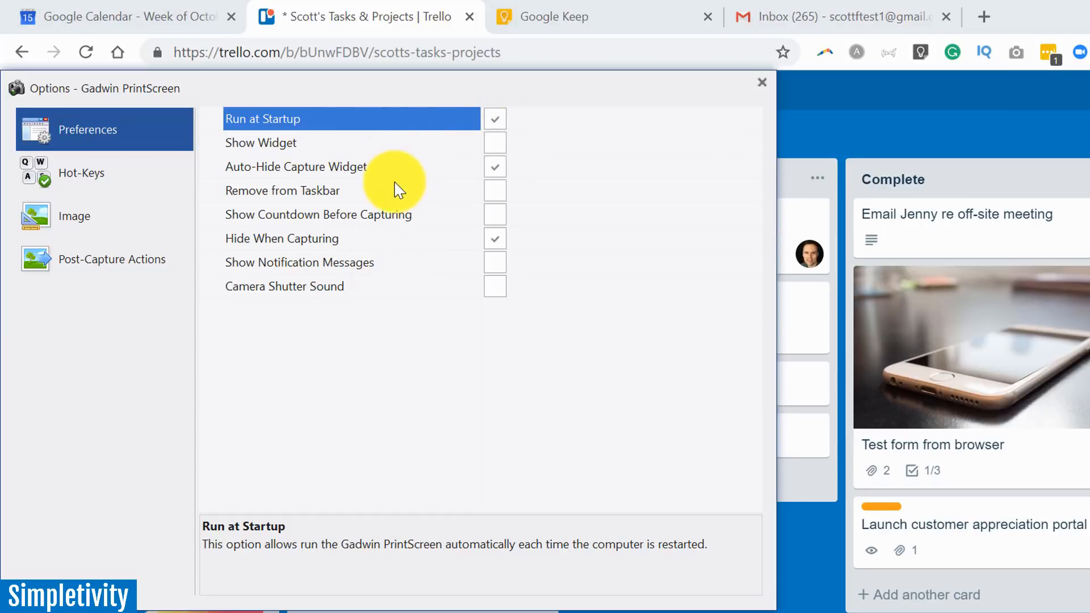
{"action": "mouse_move", "coordinate": [388, 226]}
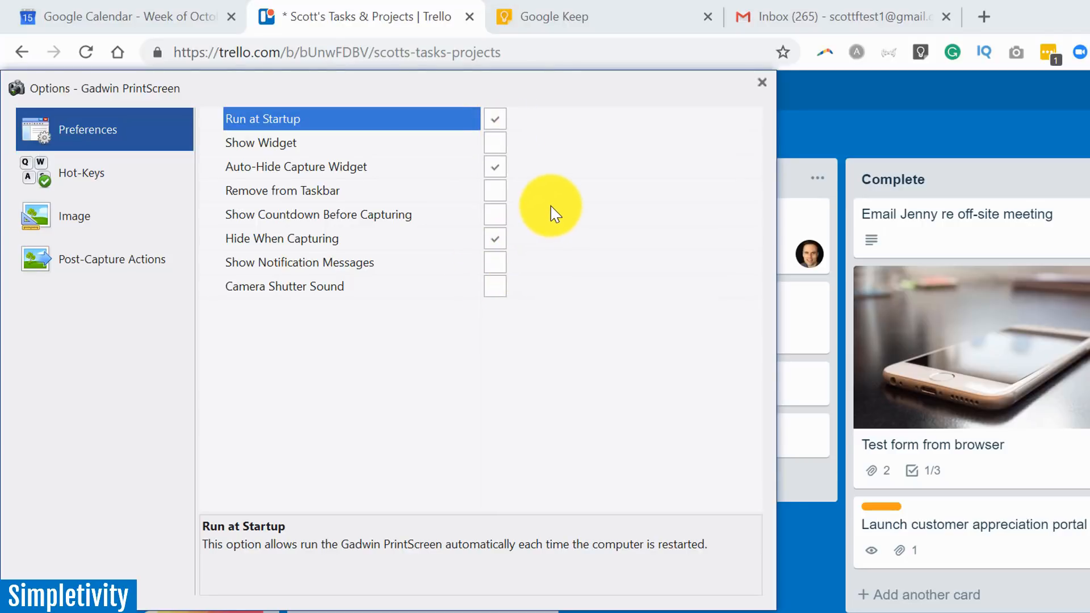
{"action": "left_click", "coordinate": [495, 166]}
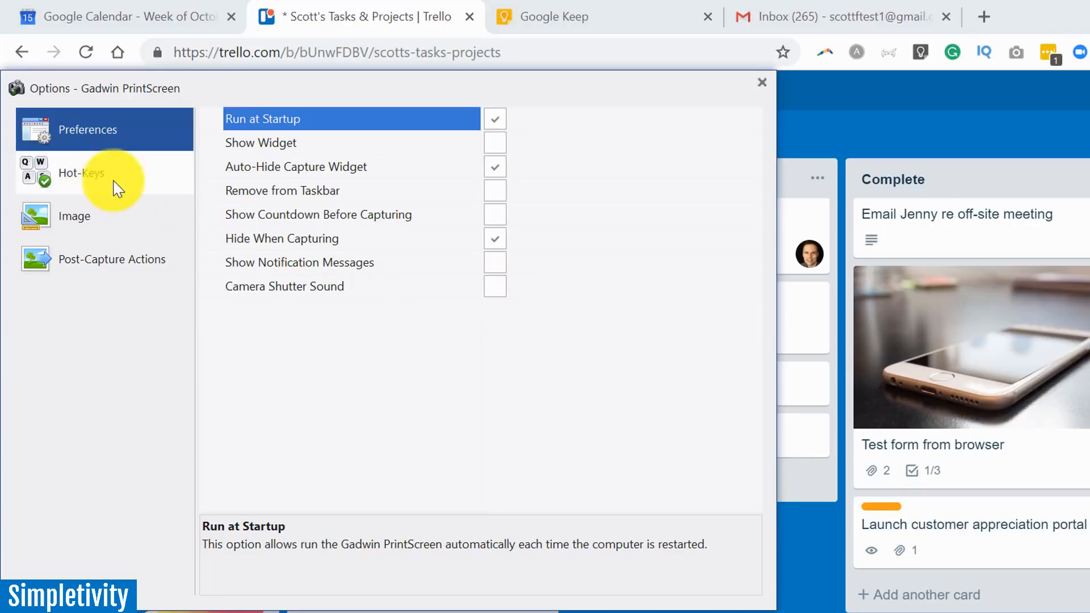
Show Hot-Keys: fullscreen Ctrl+Alt+K, window Shift+Prt scr, rectangular area Prt scr.
{"action": "left_click", "coordinate": [82, 172]}
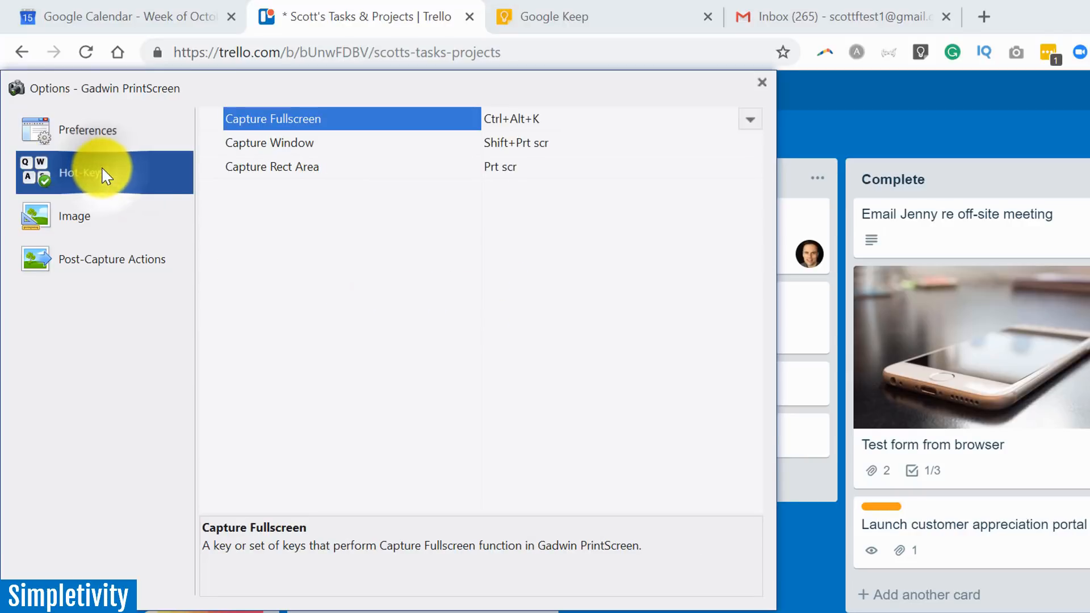
{"action": "mouse_move", "coordinate": [316, 233]}
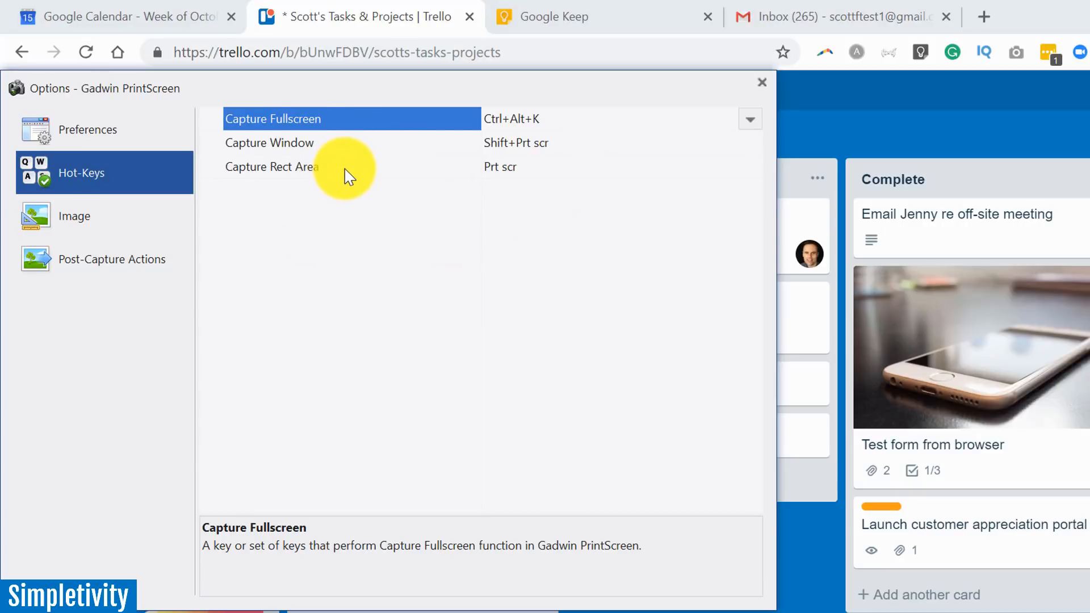
{"action": "mouse_move", "coordinate": [541, 201]}
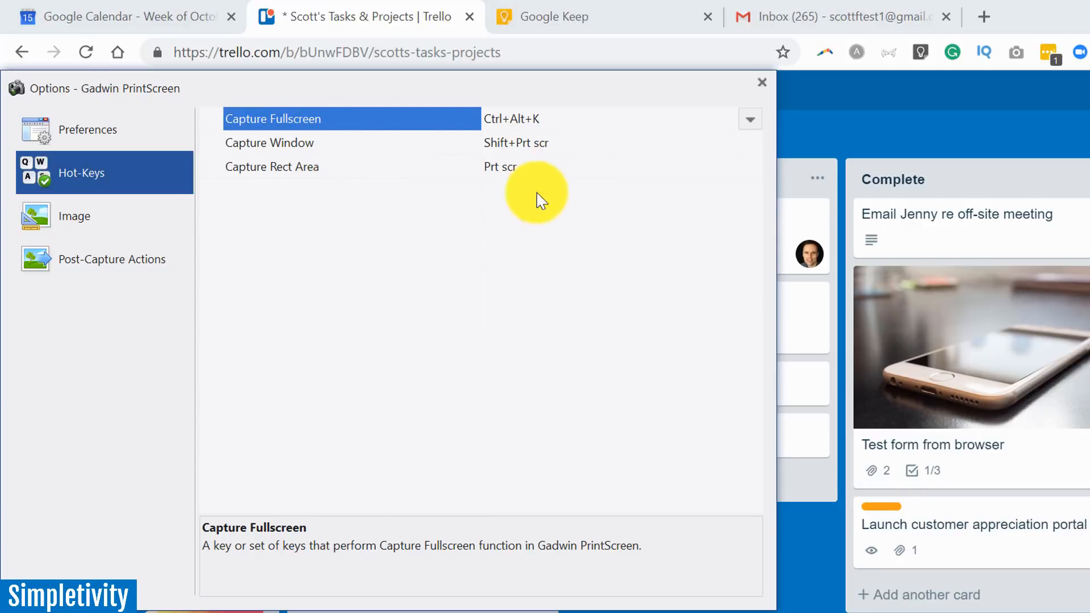
{"action": "mouse_move", "coordinate": [584, 188]}
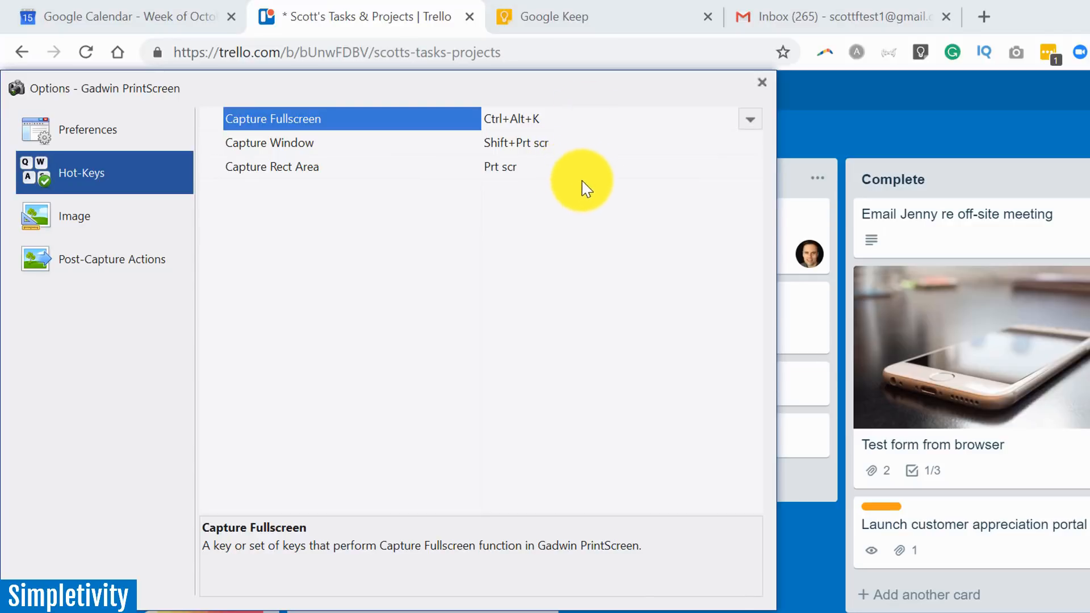
{"action": "mouse_move", "coordinate": [581, 163]}
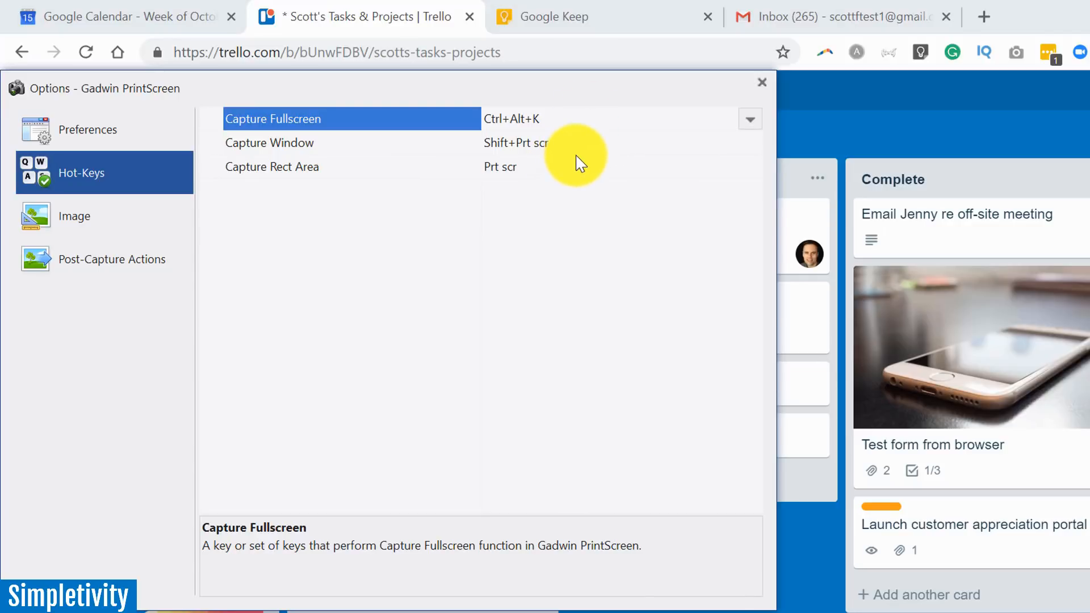
{"action": "mouse_move", "coordinate": [532, 179]}
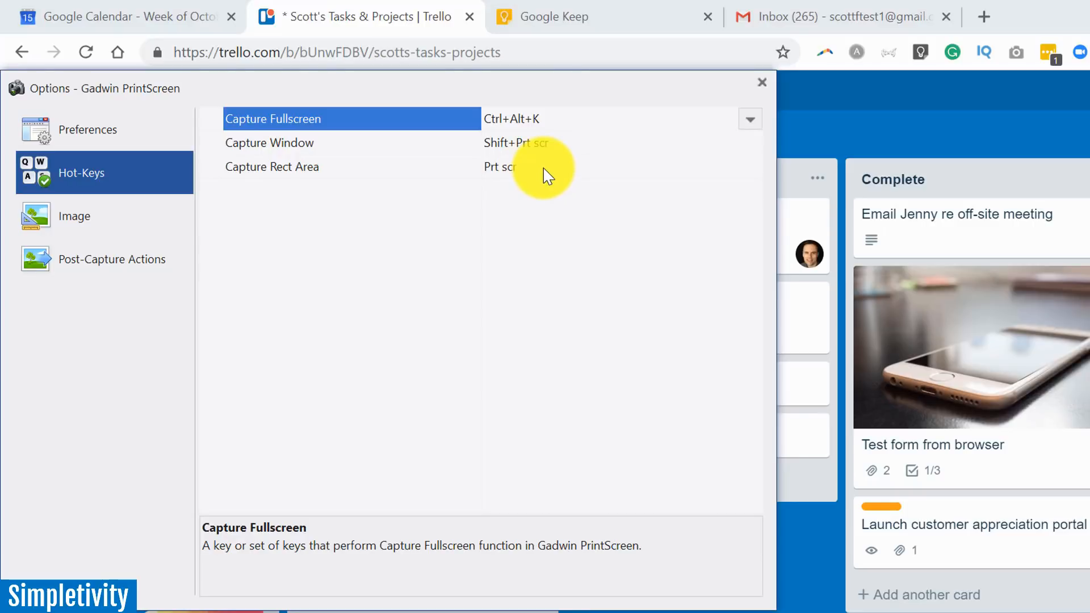
{"action": "mouse_move", "coordinate": [508, 174]}
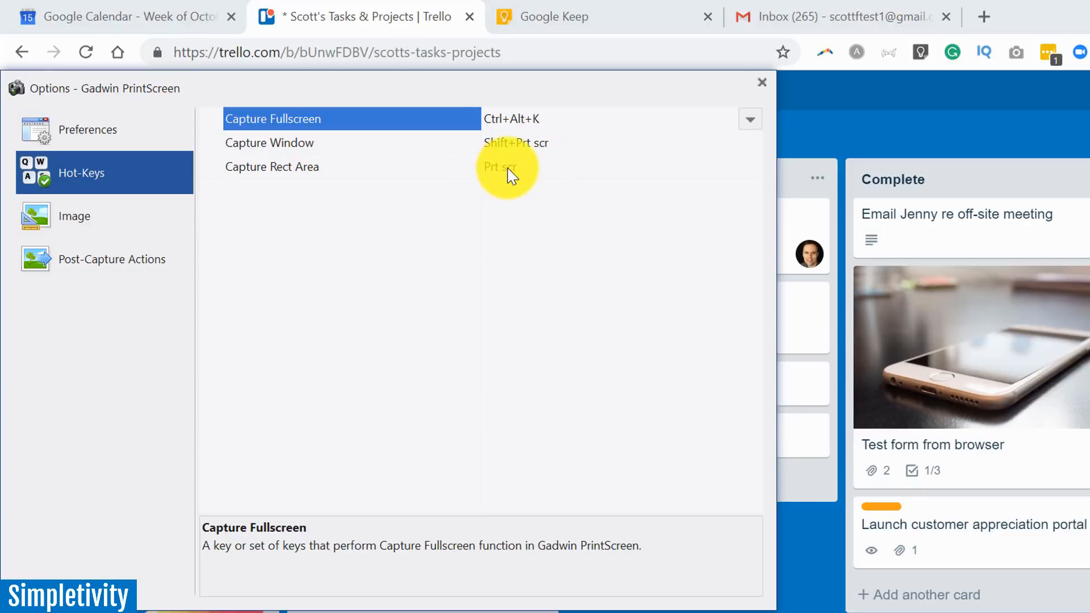
{"action": "mouse_move", "coordinate": [549, 173]}
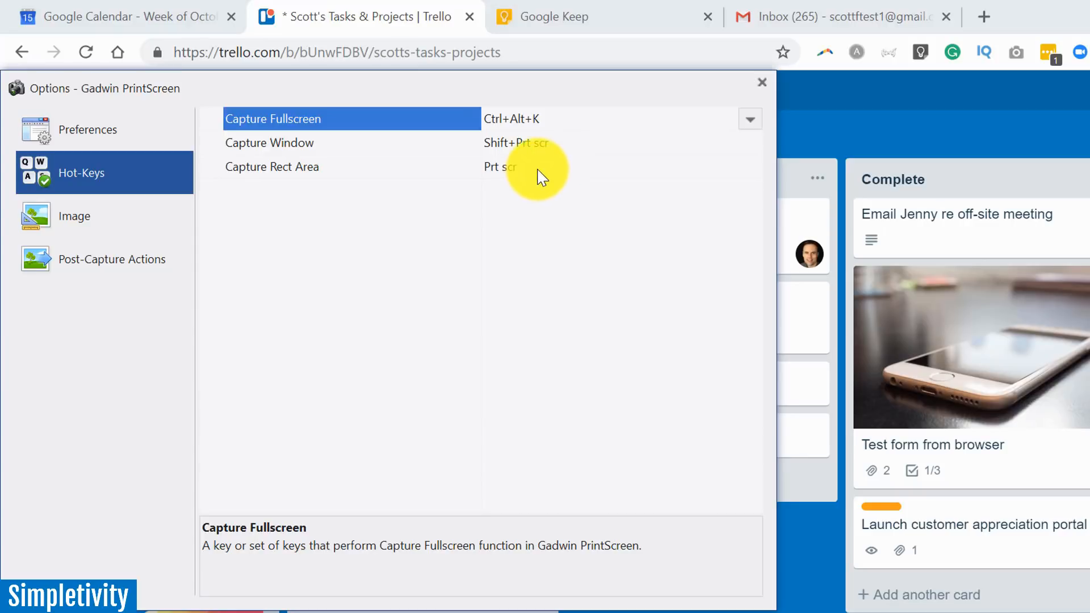
{"action": "mouse_move", "coordinate": [160, 222]}
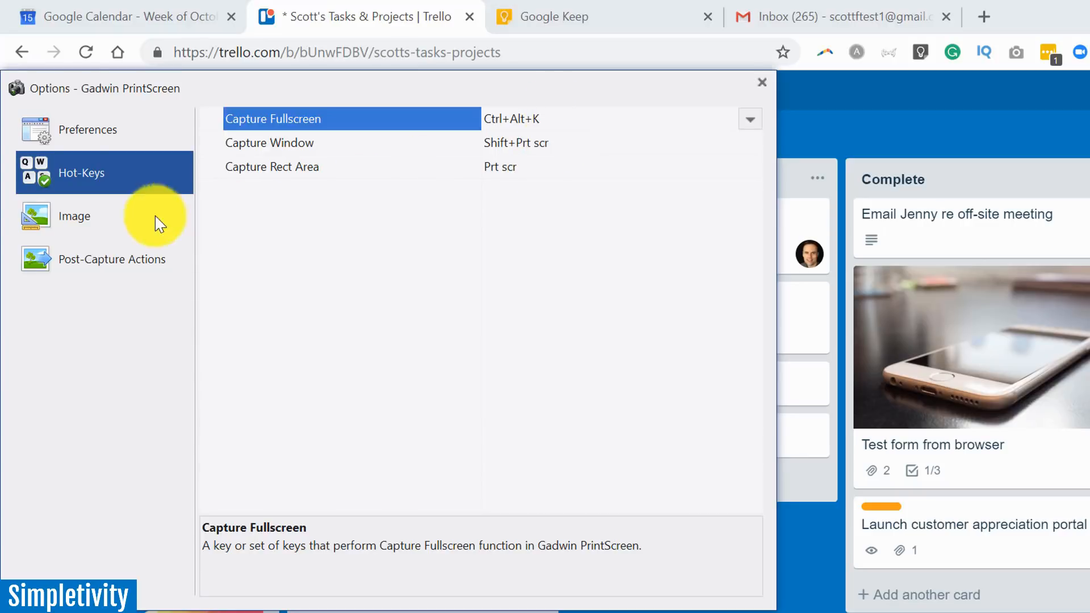
On the Image page, tick Add Watermark and then untick it again.
{"action": "left_click", "coordinate": [75, 217]}
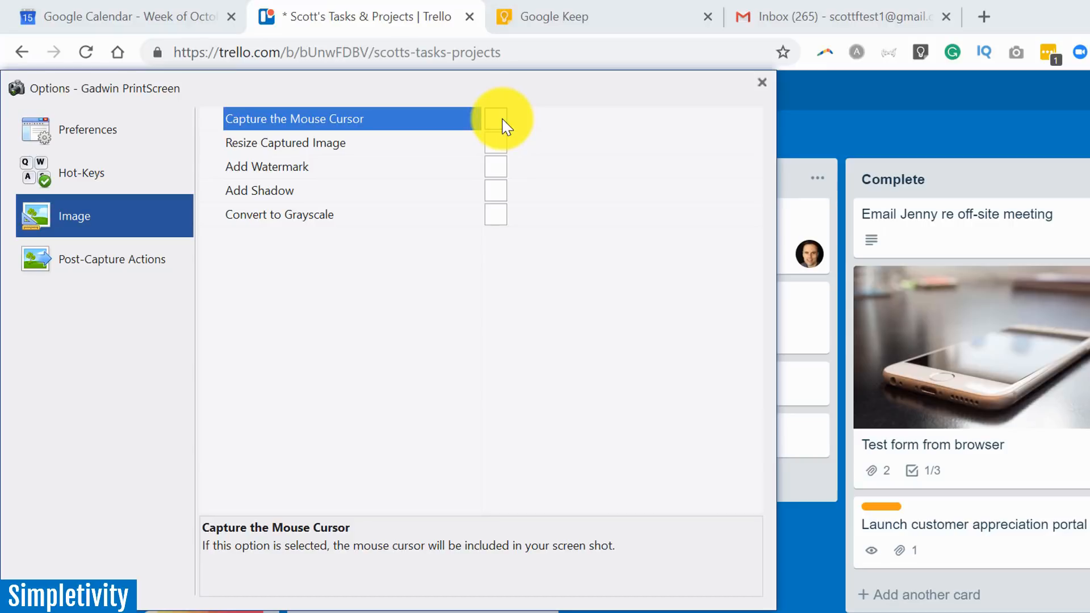
{"action": "mouse_move", "coordinate": [499, 148]}
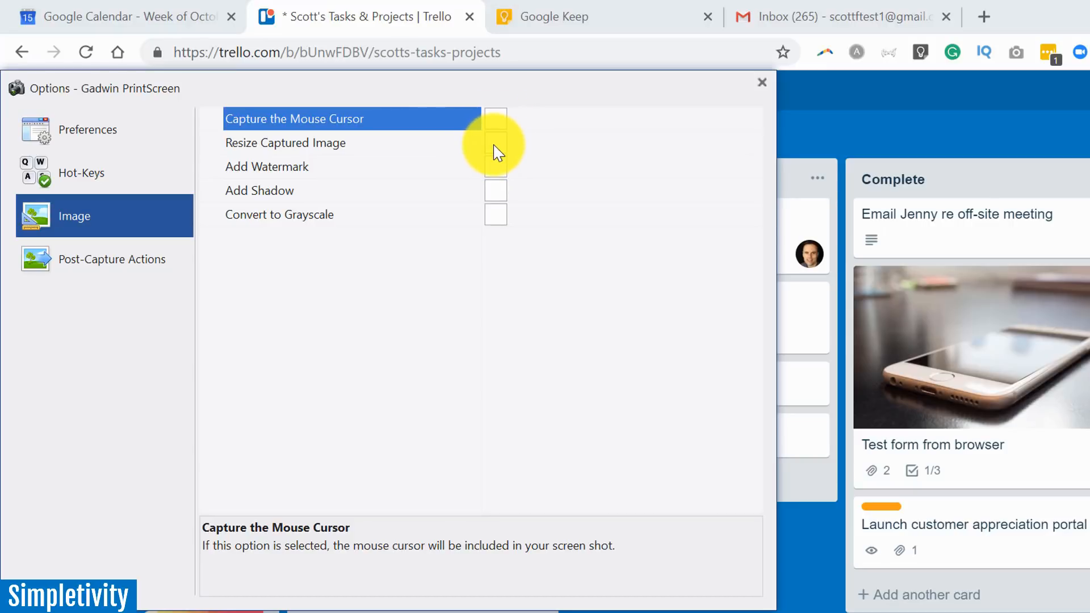
{"action": "mouse_move", "coordinate": [504, 173]}
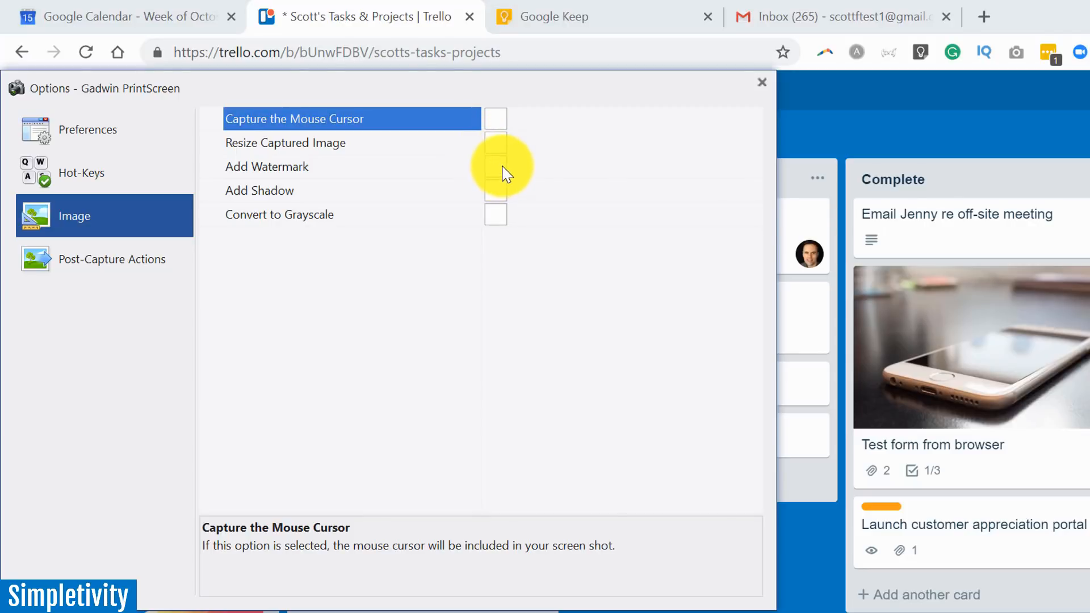
{"action": "left_click", "coordinate": [495, 166]}
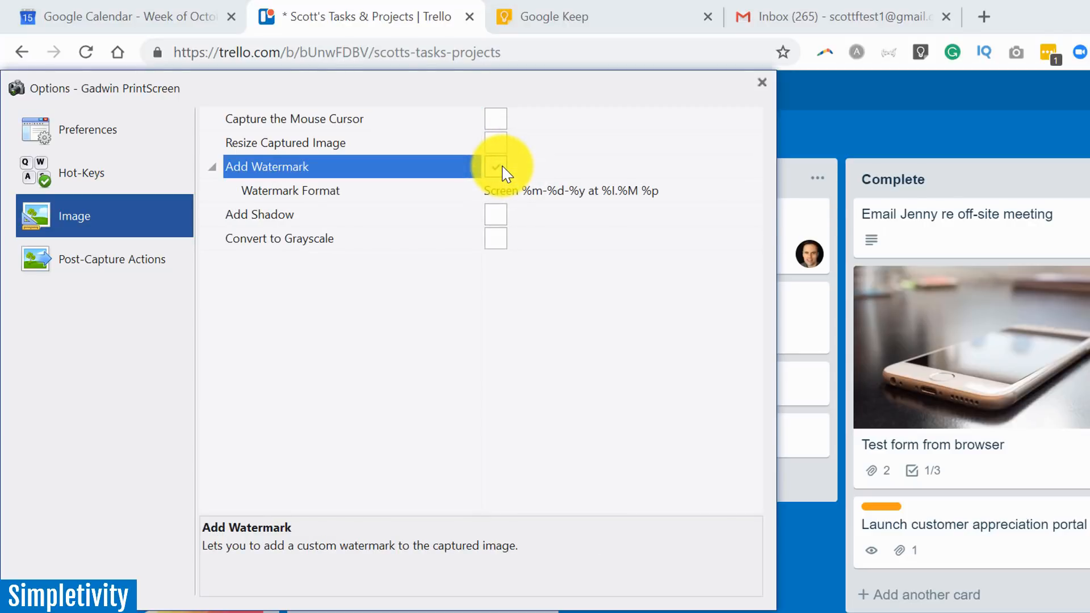
{"action": "left_click", "coordinate": [495, 166]}
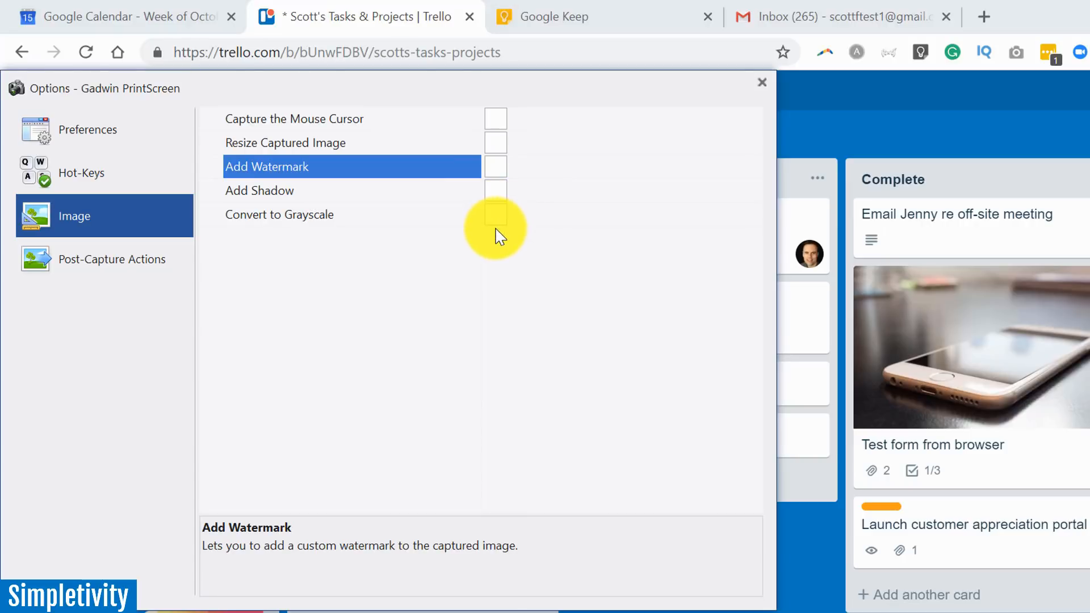
{"action": "mouse_move", "coordinate": [456, 221]}
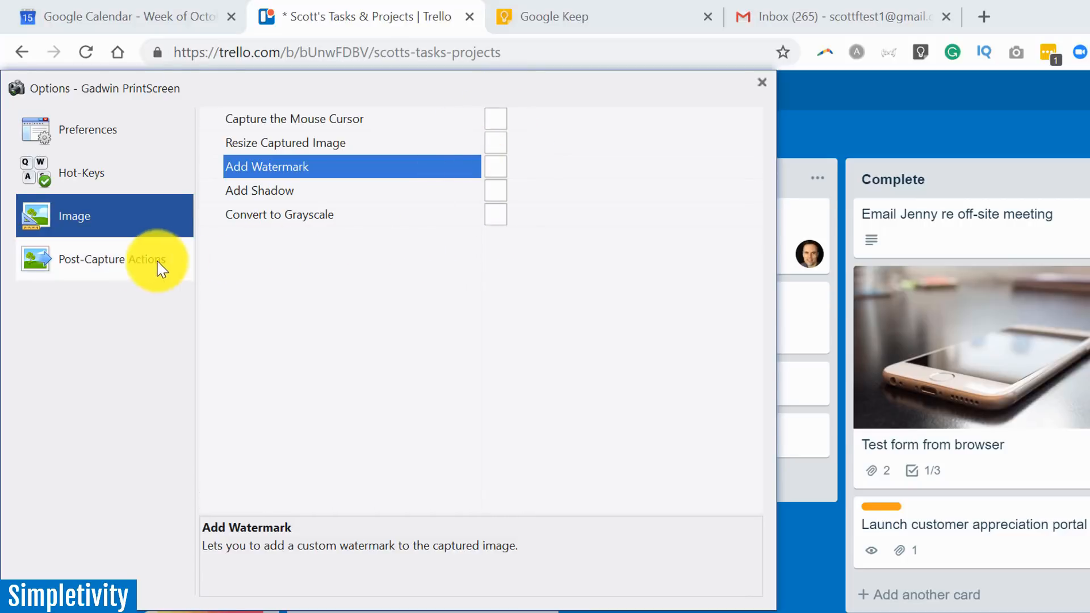
Untick Preview Captured Image, leaving only Copy Capture to Clipboard checked.
{"action": "left_click", "coordinate": [105, 259]}
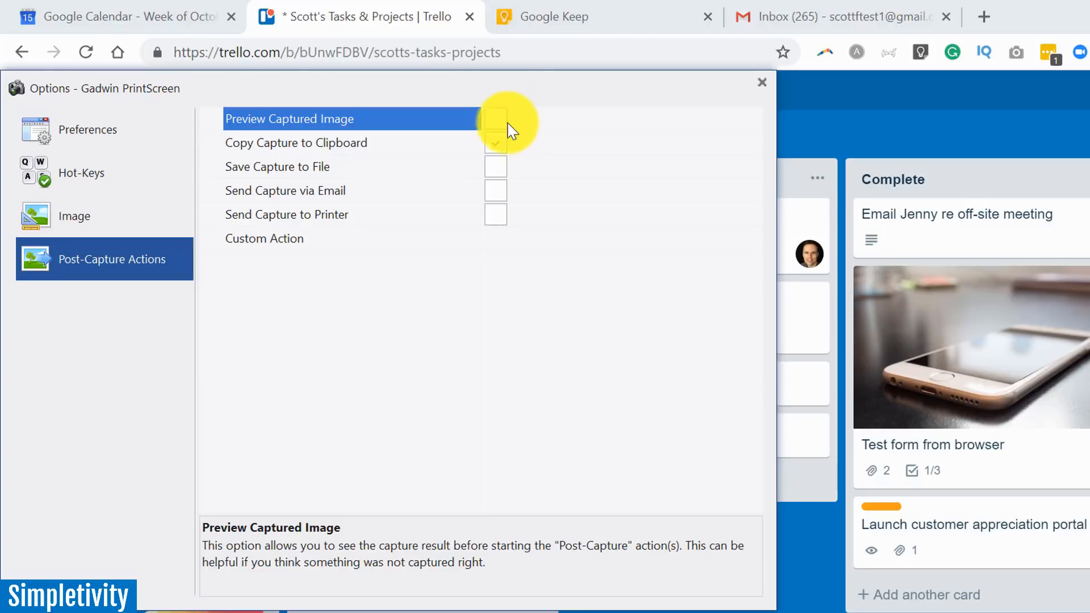
{"action": "left_click", "coordinate": [496, 142]}
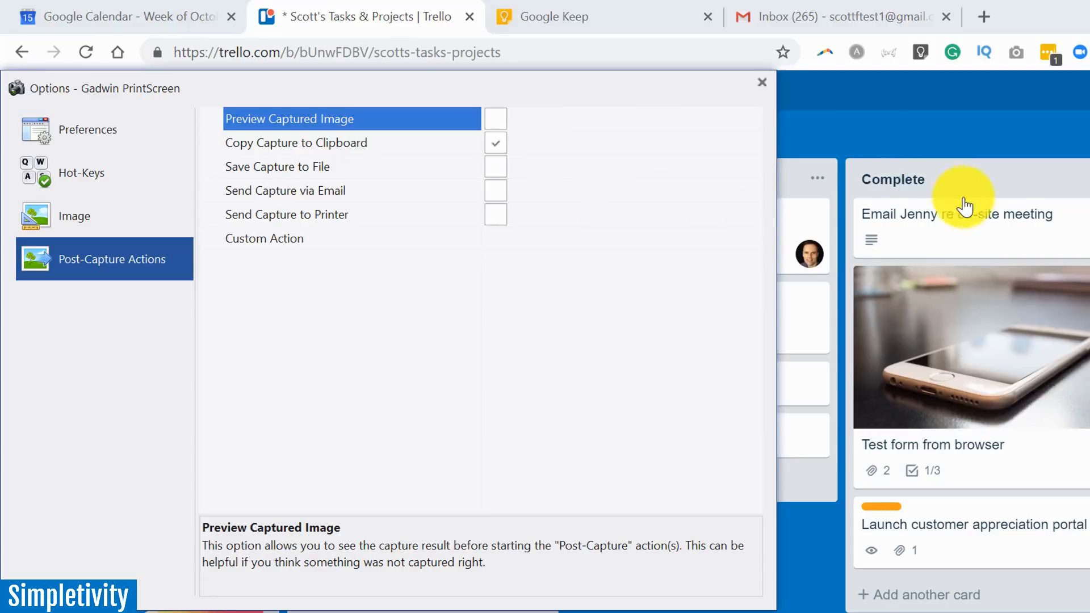
{"action": "mouse_move", "coordinate": [569, 186]}
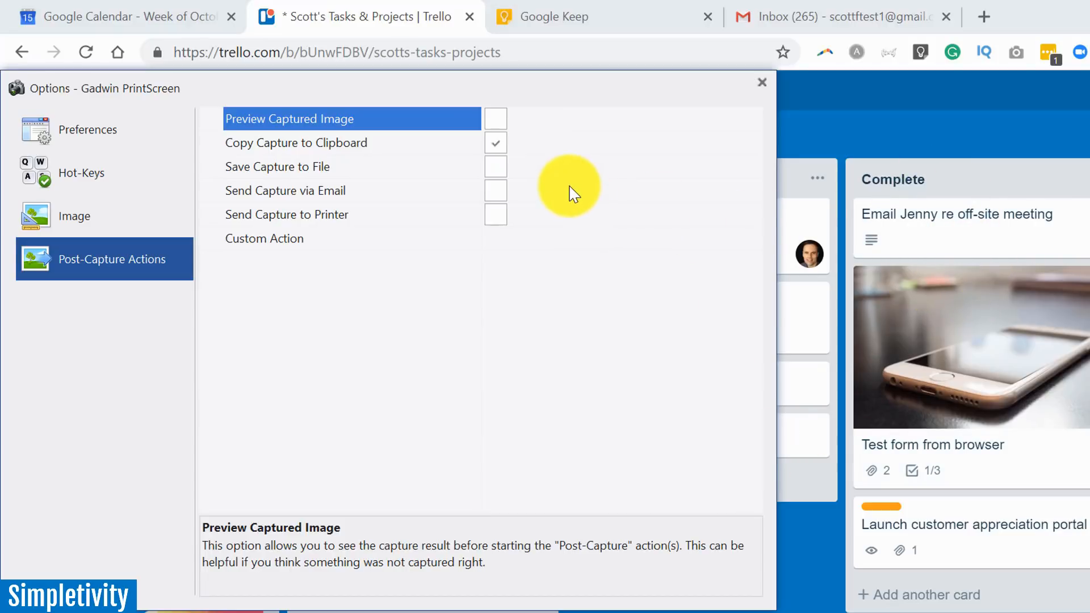
{"action": "mouse_move", "coordinate": [532, 150]}
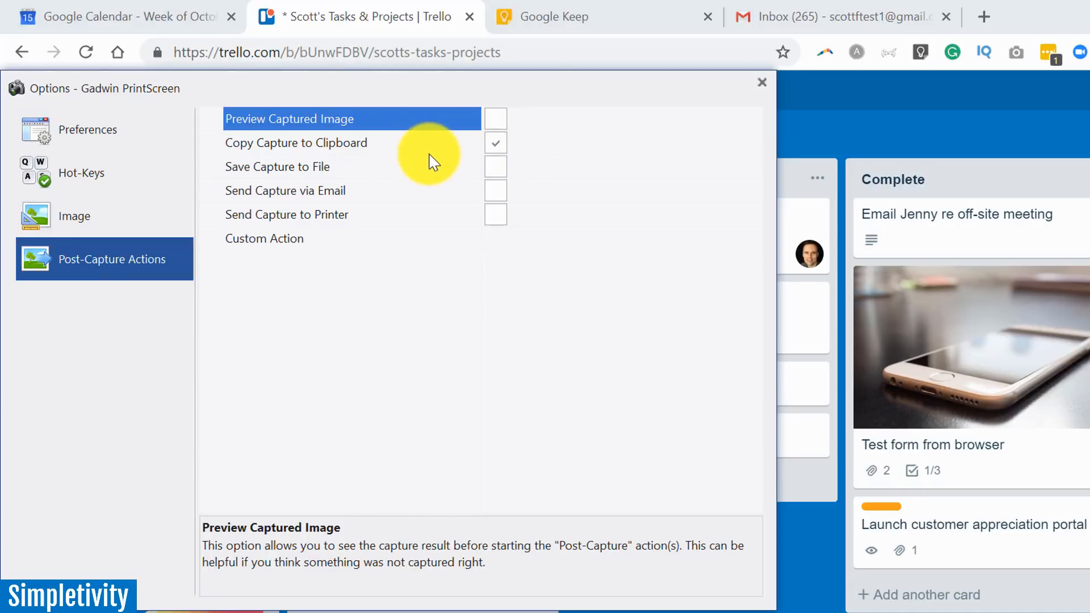
{"action": "left_click", "coordinate": [495, 143]}
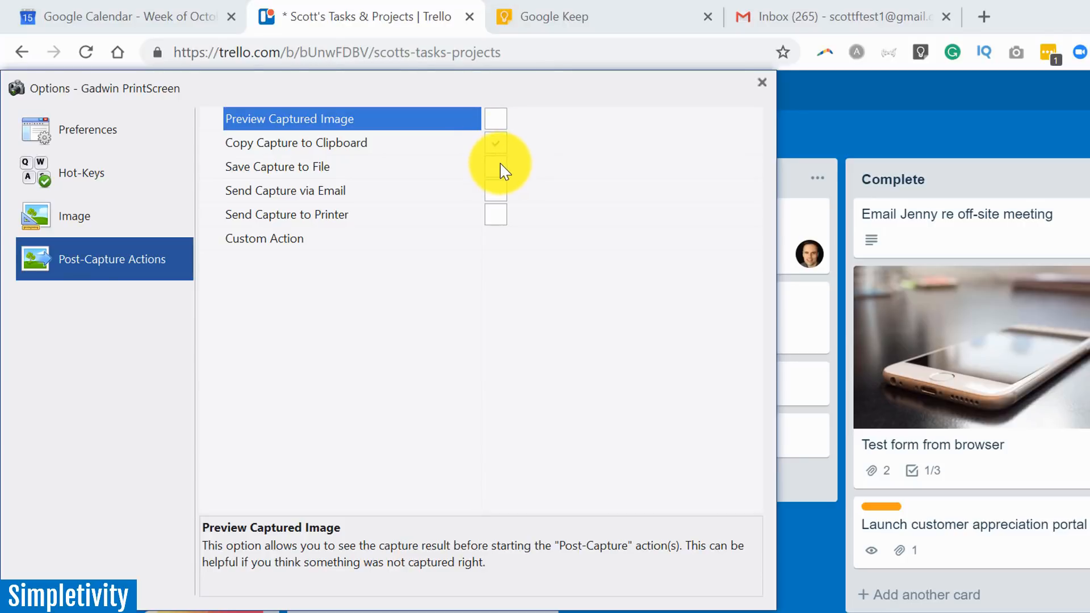
{"action": "left_click", "coordinate": [495, 142]}
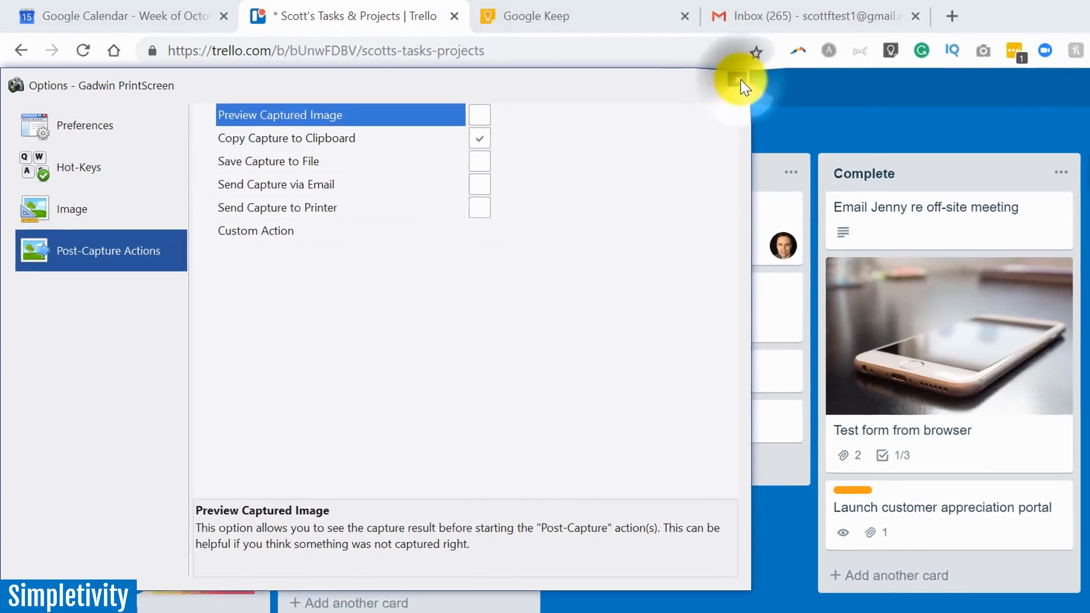
Close the Options window, then return to the browser showing Google Keep.
{"action": "left_click", "coordinate": [517, 15]}
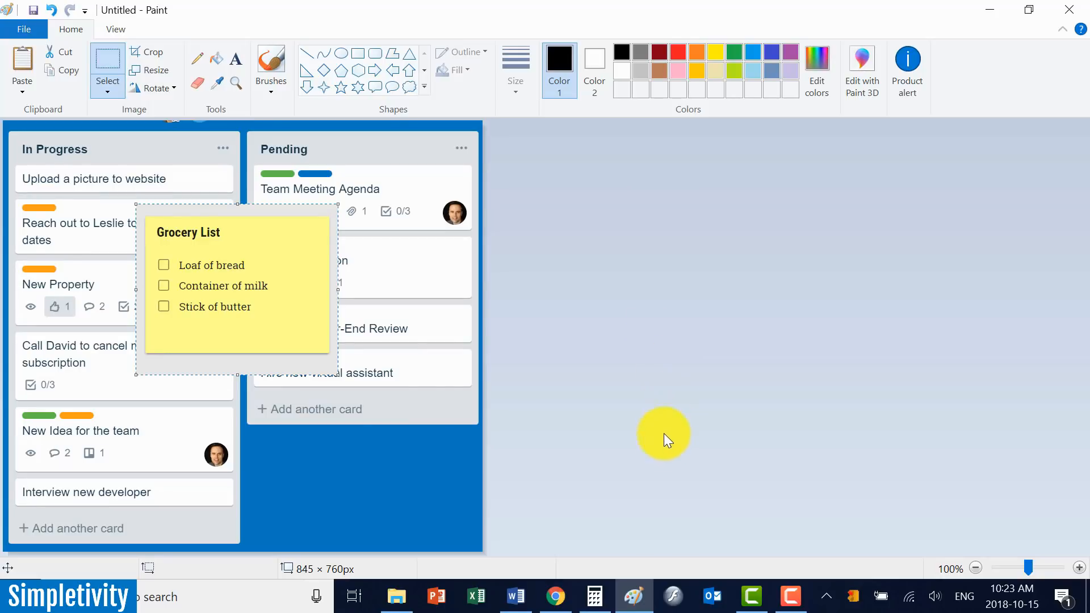
{"action": "mouse_move", "coordinate": [581, 569]}
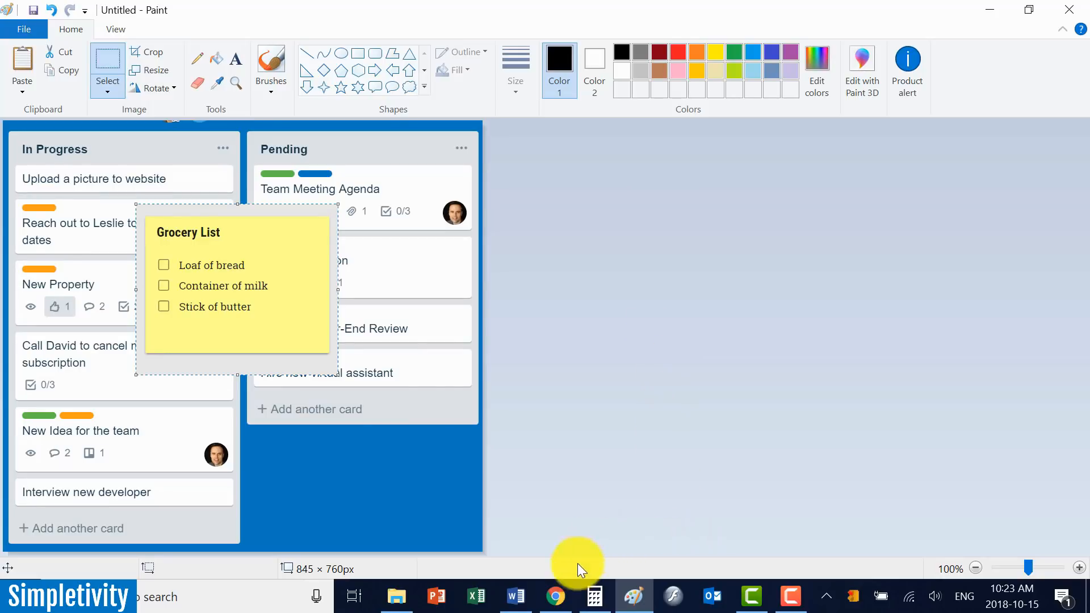
{"action": "left_click", "coordinate": [555, 596]}
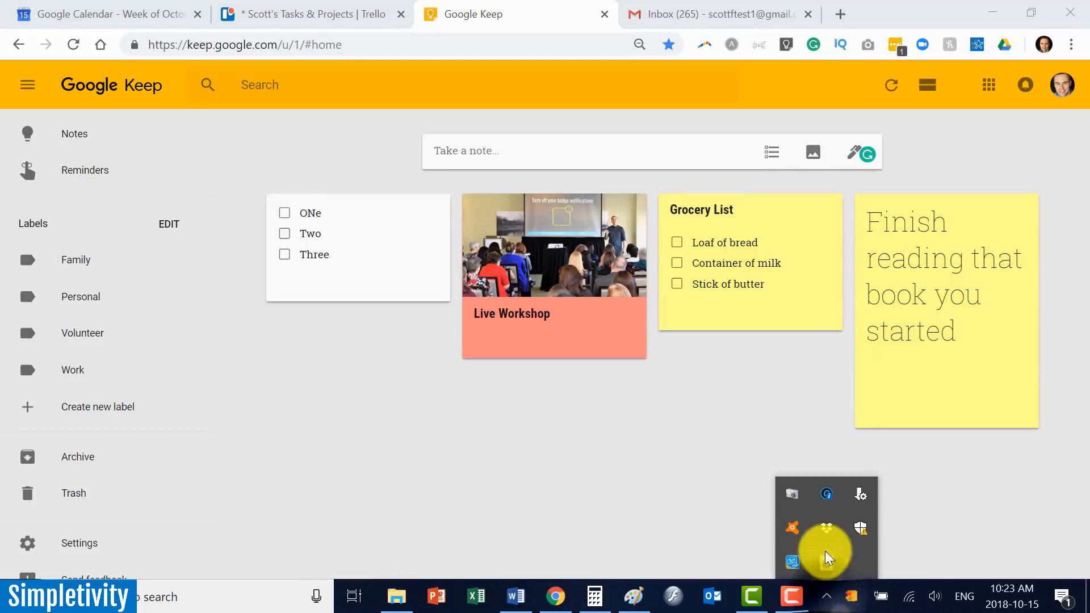
{"action": "mouse_move", "coordinate": [793, 496]}
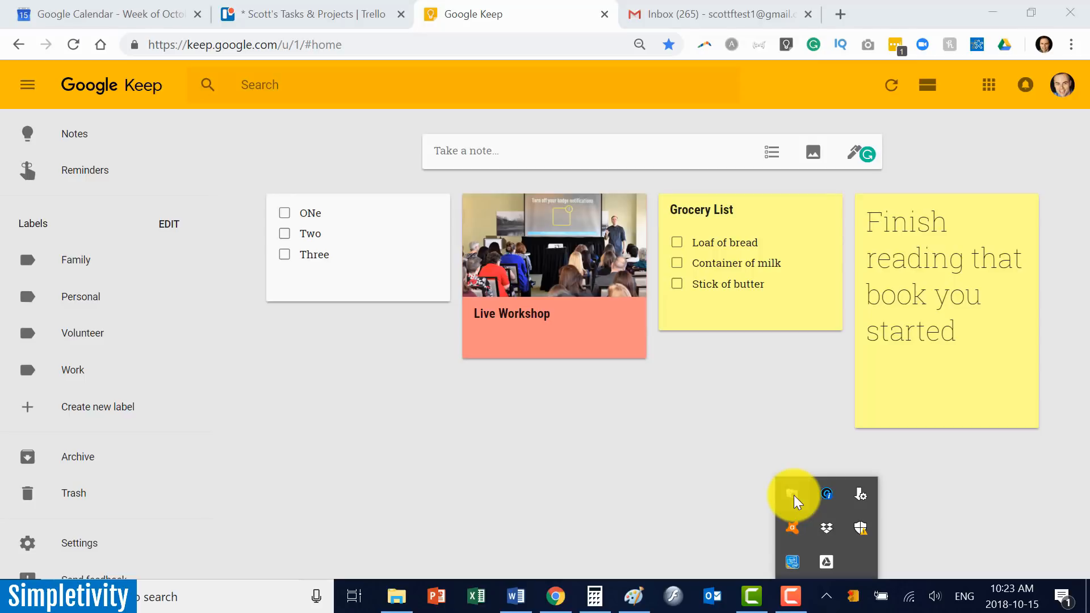
{"action": "mouse_move", "coordinate": [740, 418]}
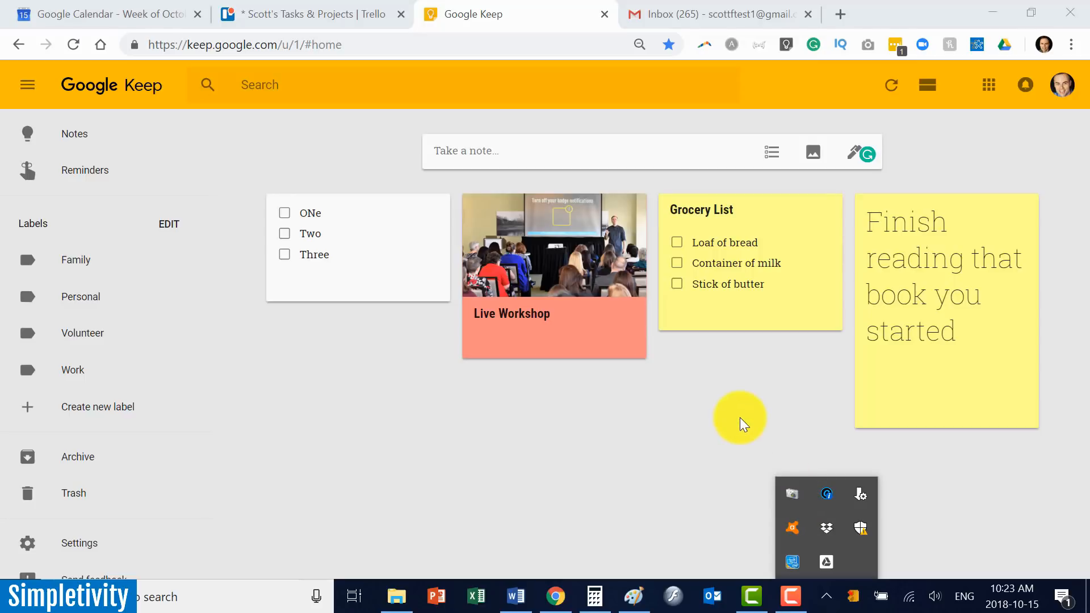